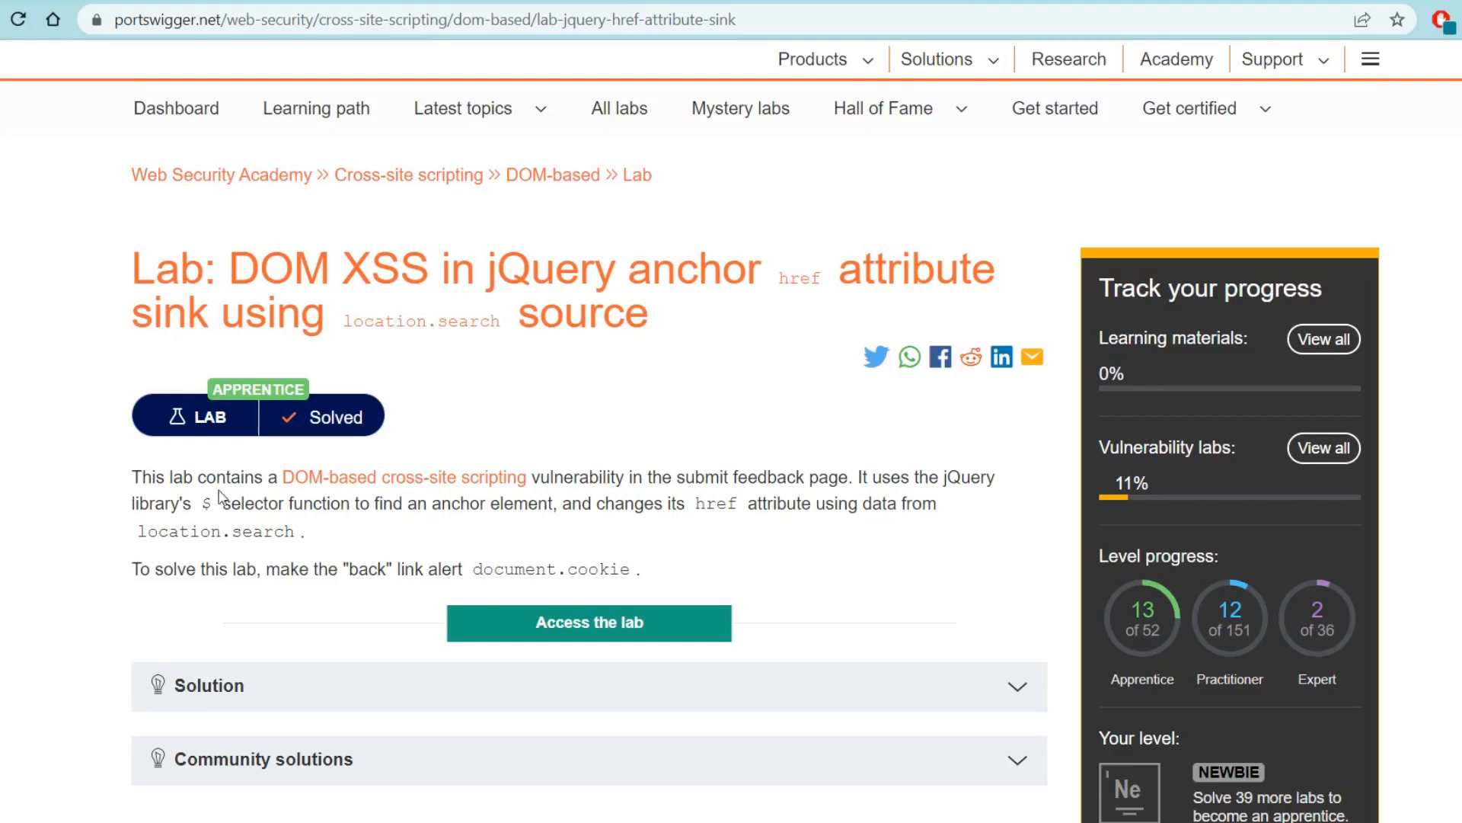
mouse_move(438, 485)
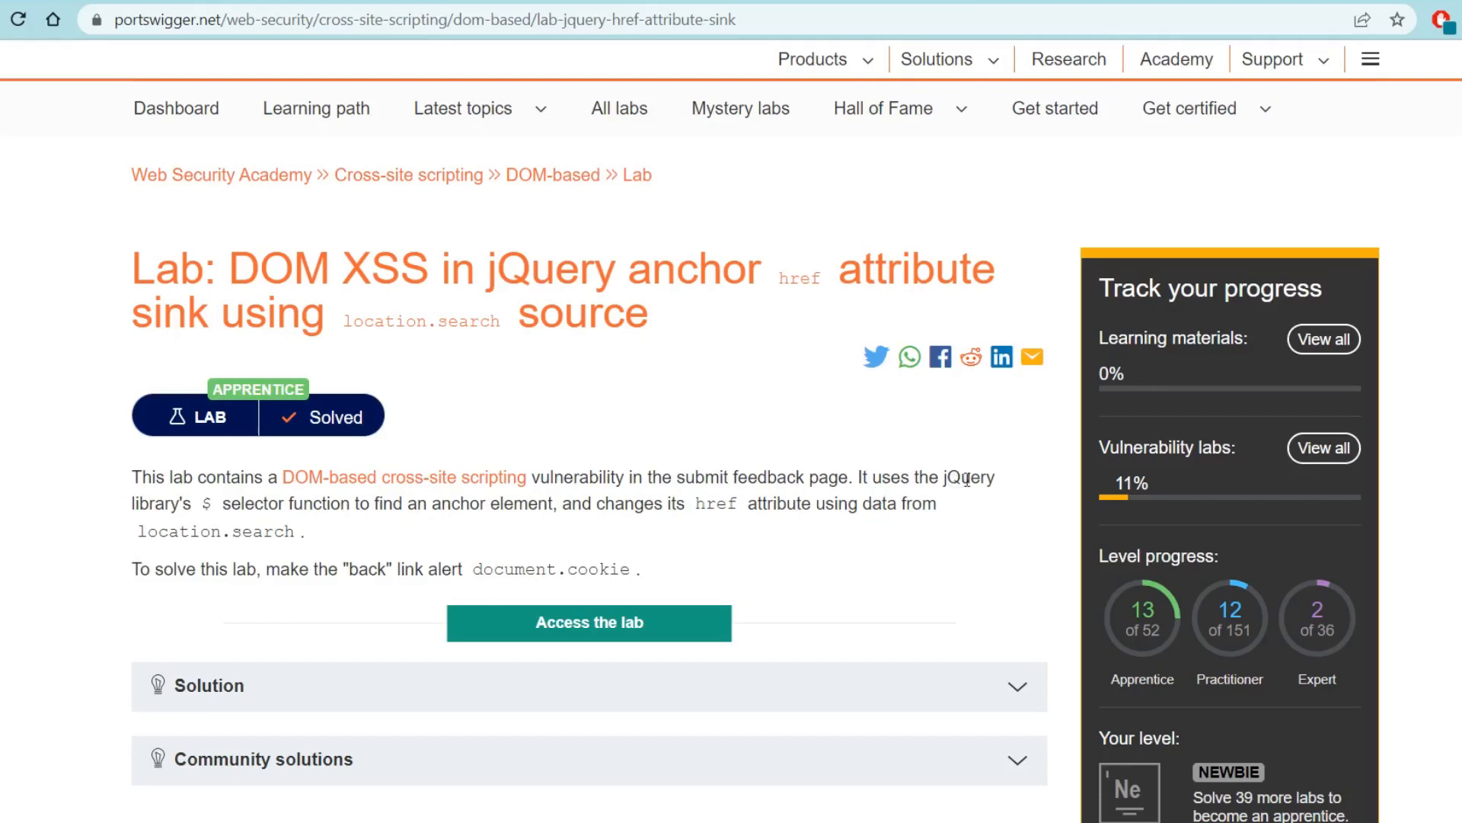
mouse_move(373, 508)
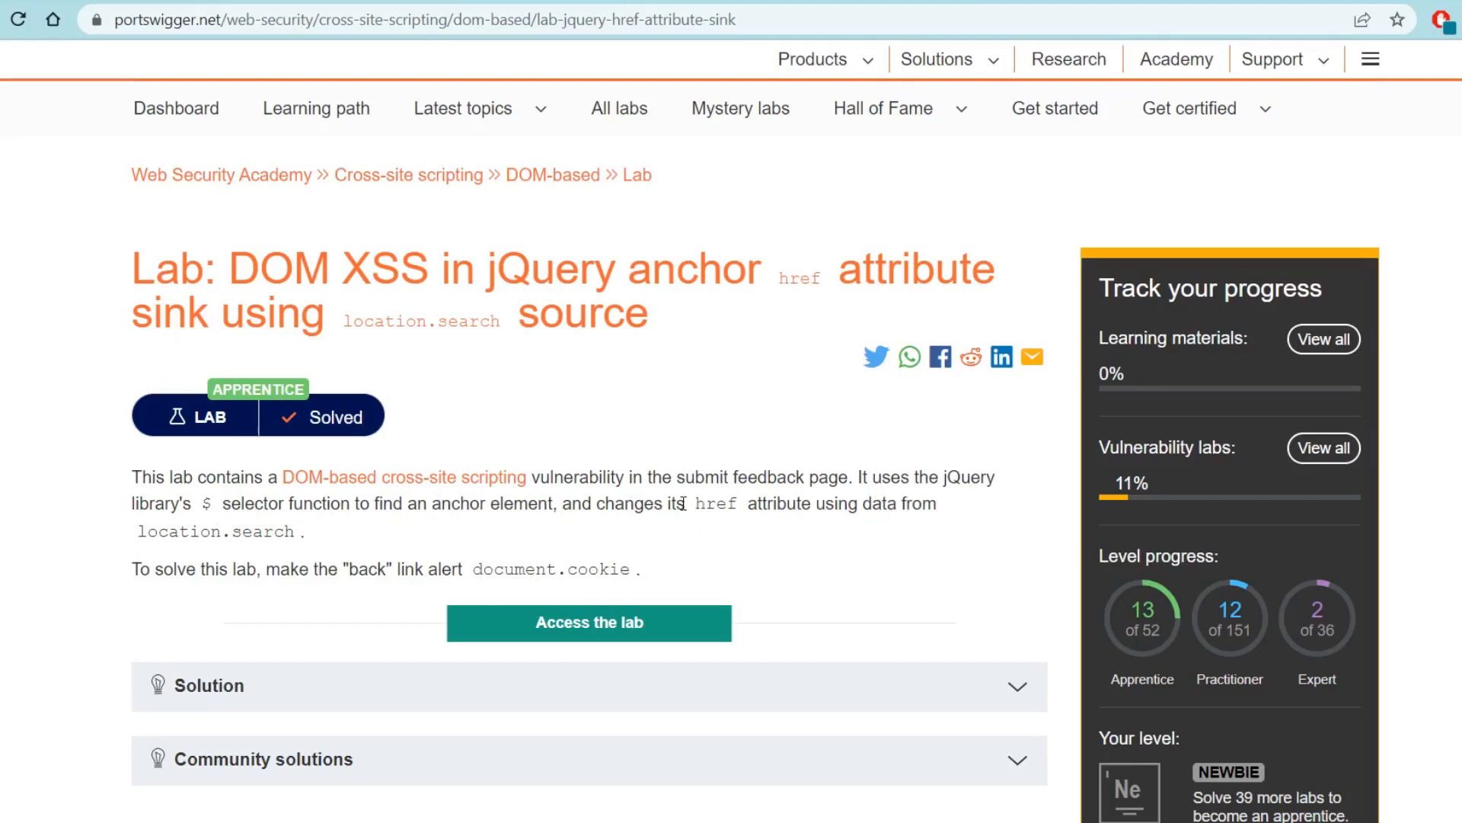
mouse_move(593, 540)
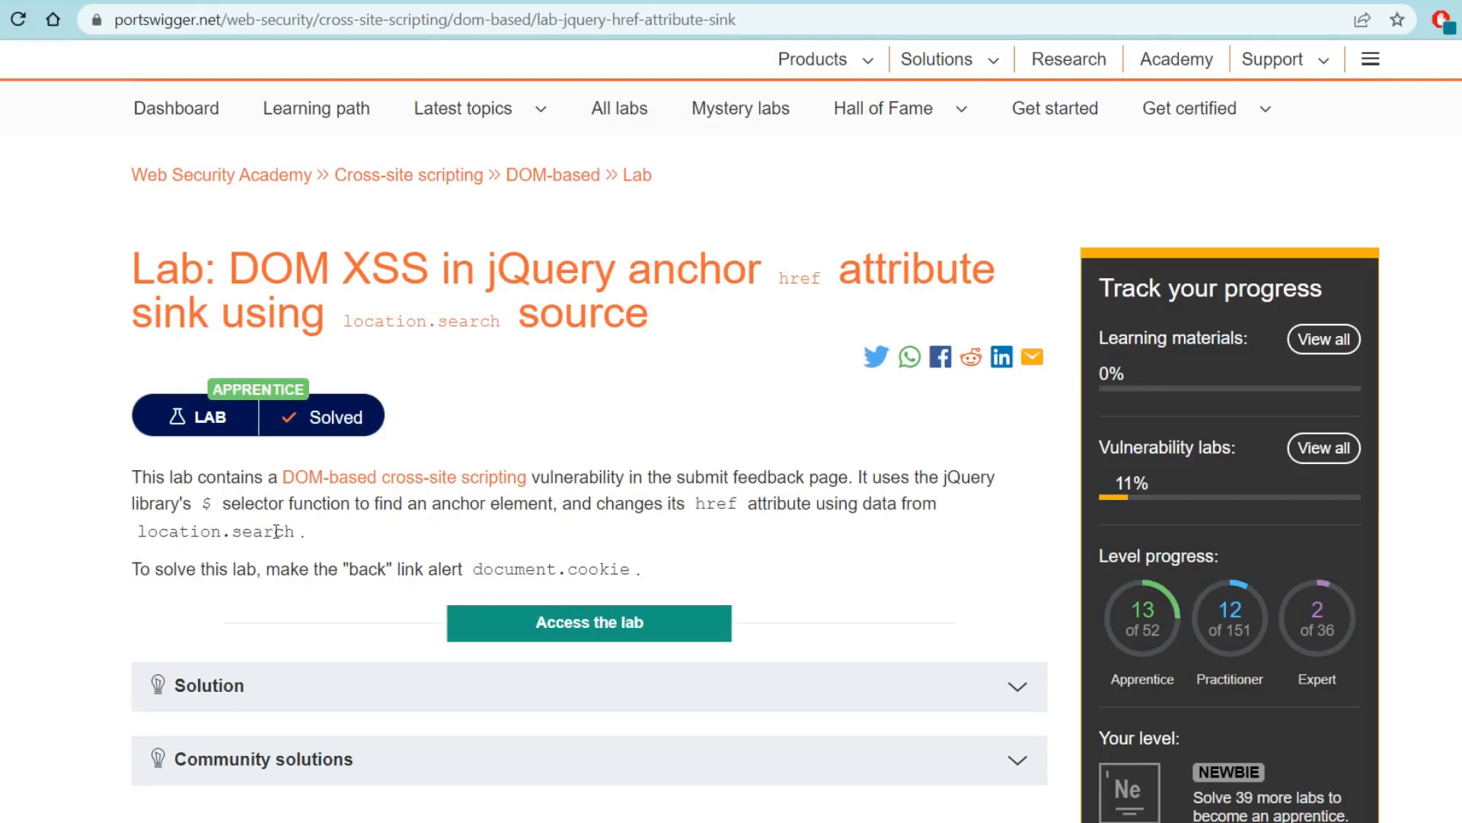
Launch the lab's blog site and open its Submit feedback page in a new tab
left_click(589, 622)
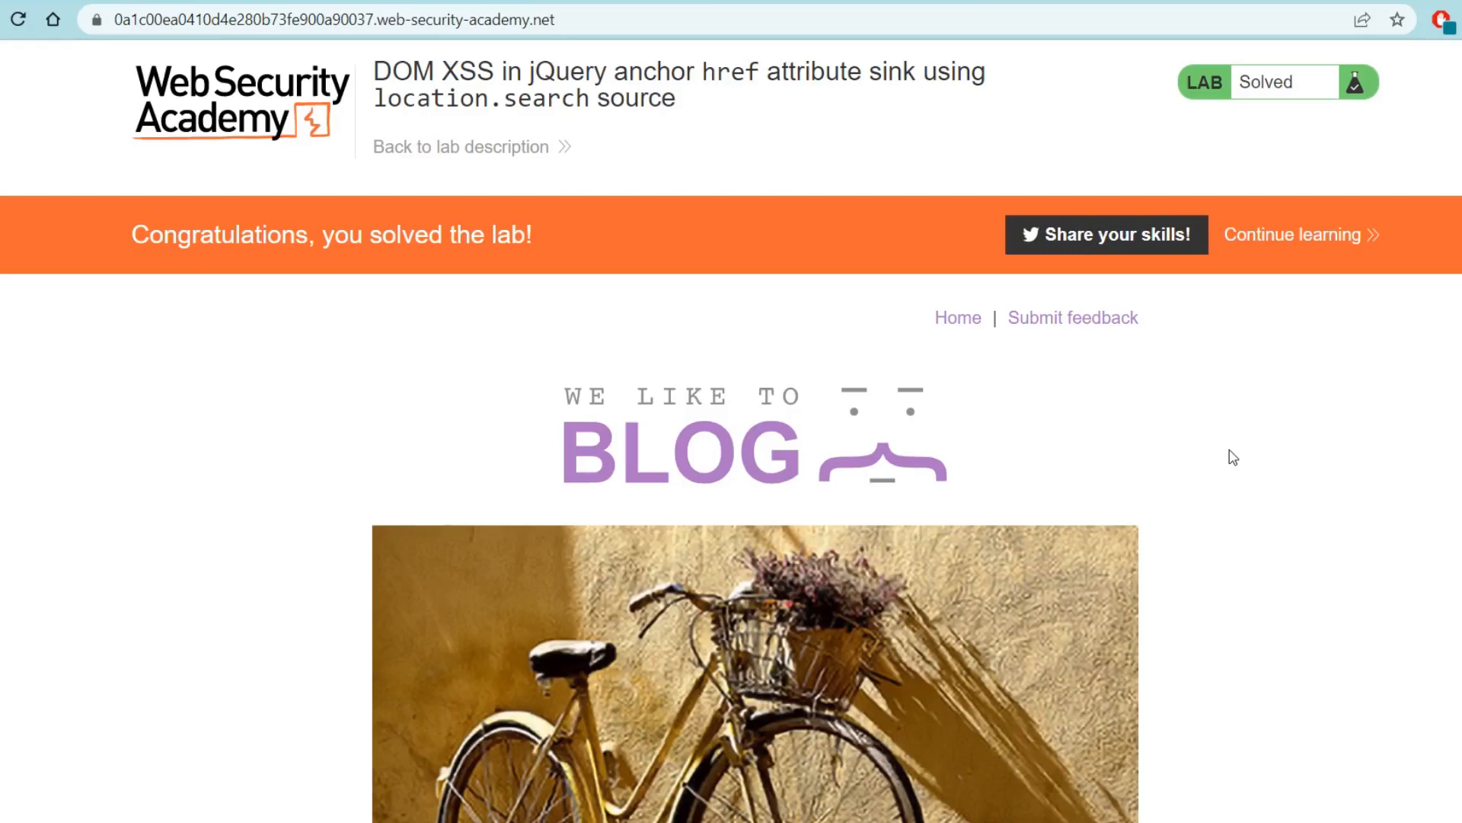
mouse_move(117, 244)
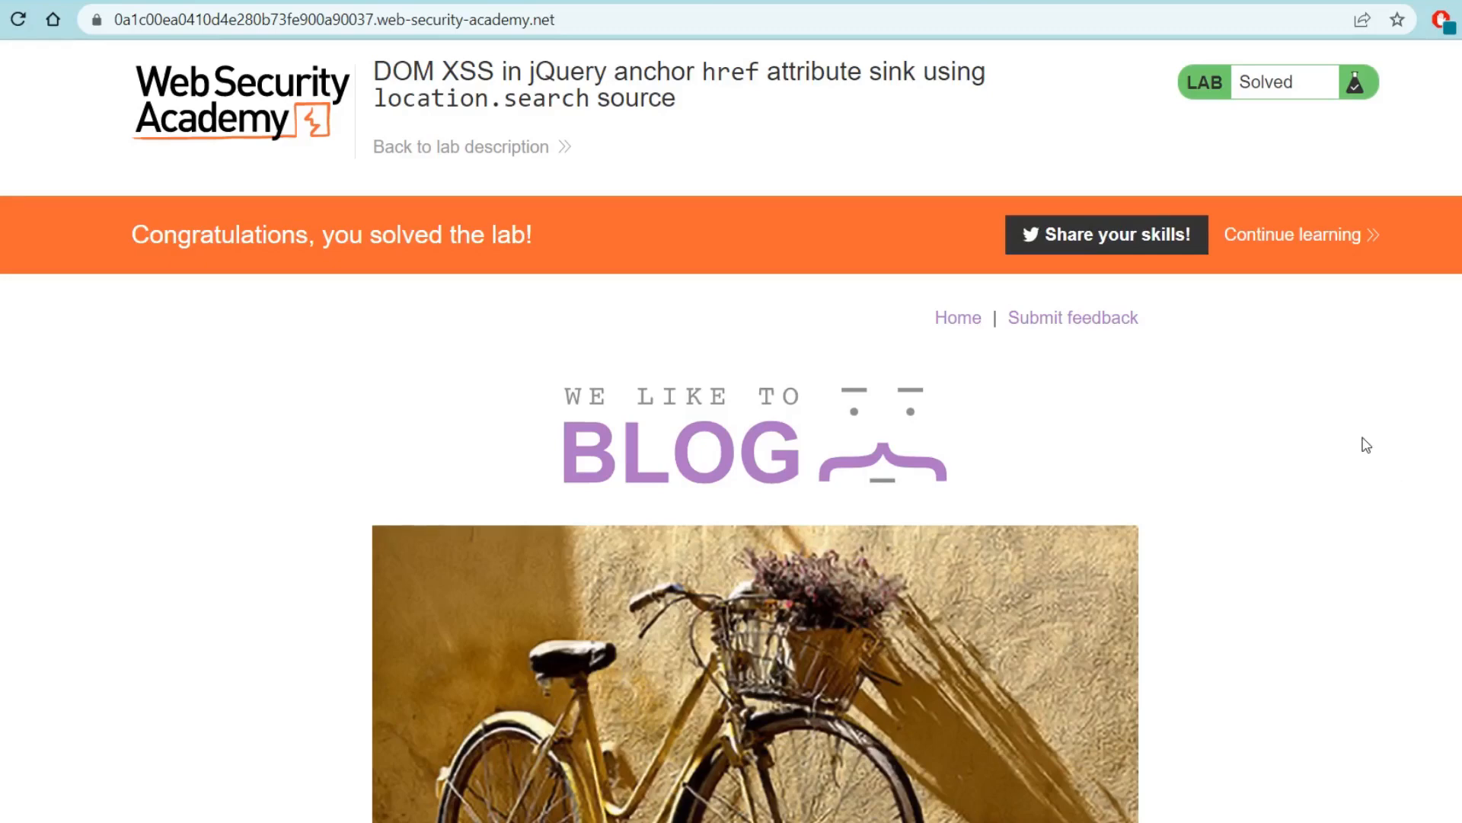
mouse_move(1143, 370)
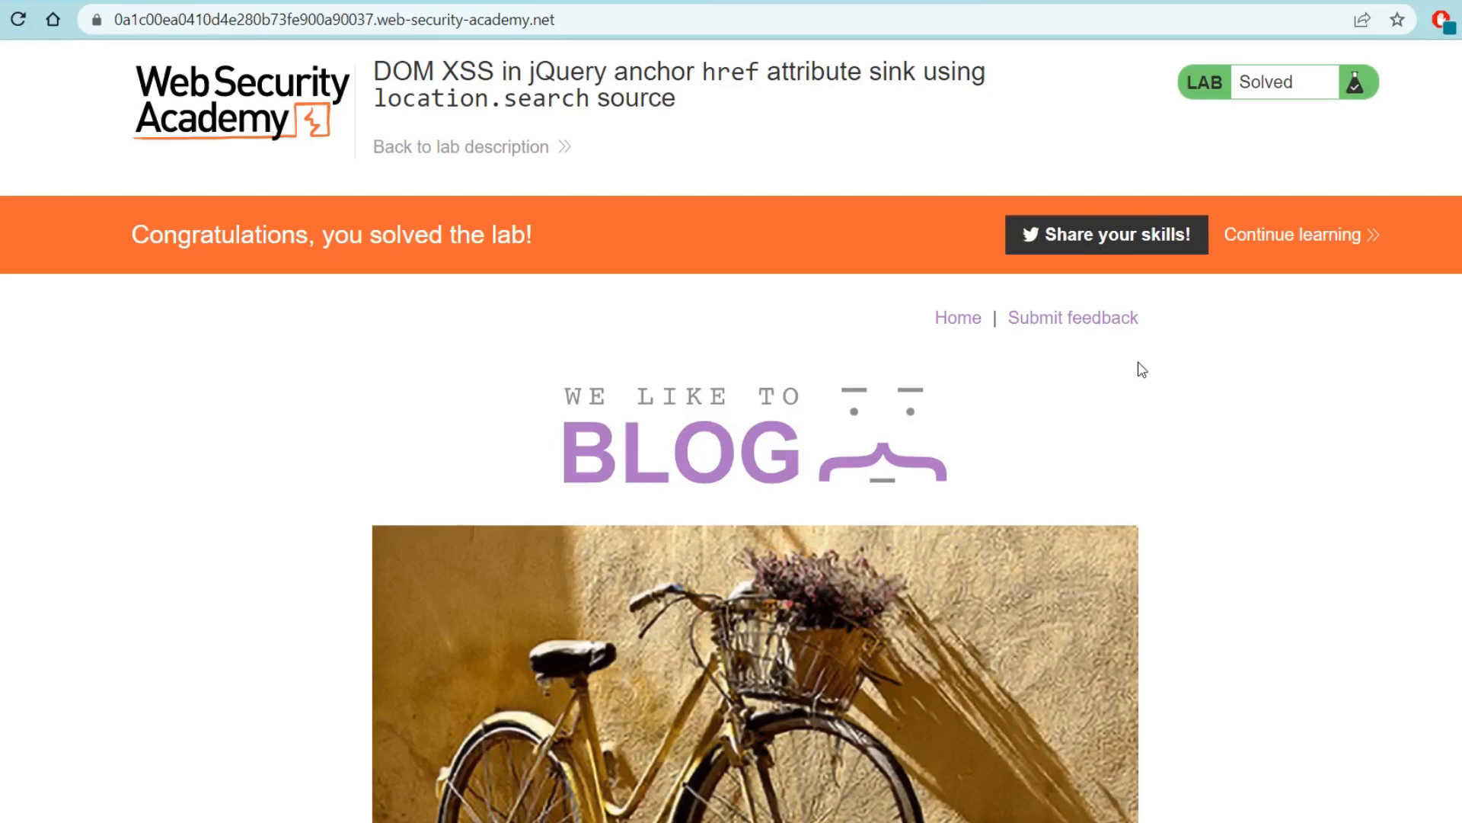
right_click(1072, 317)
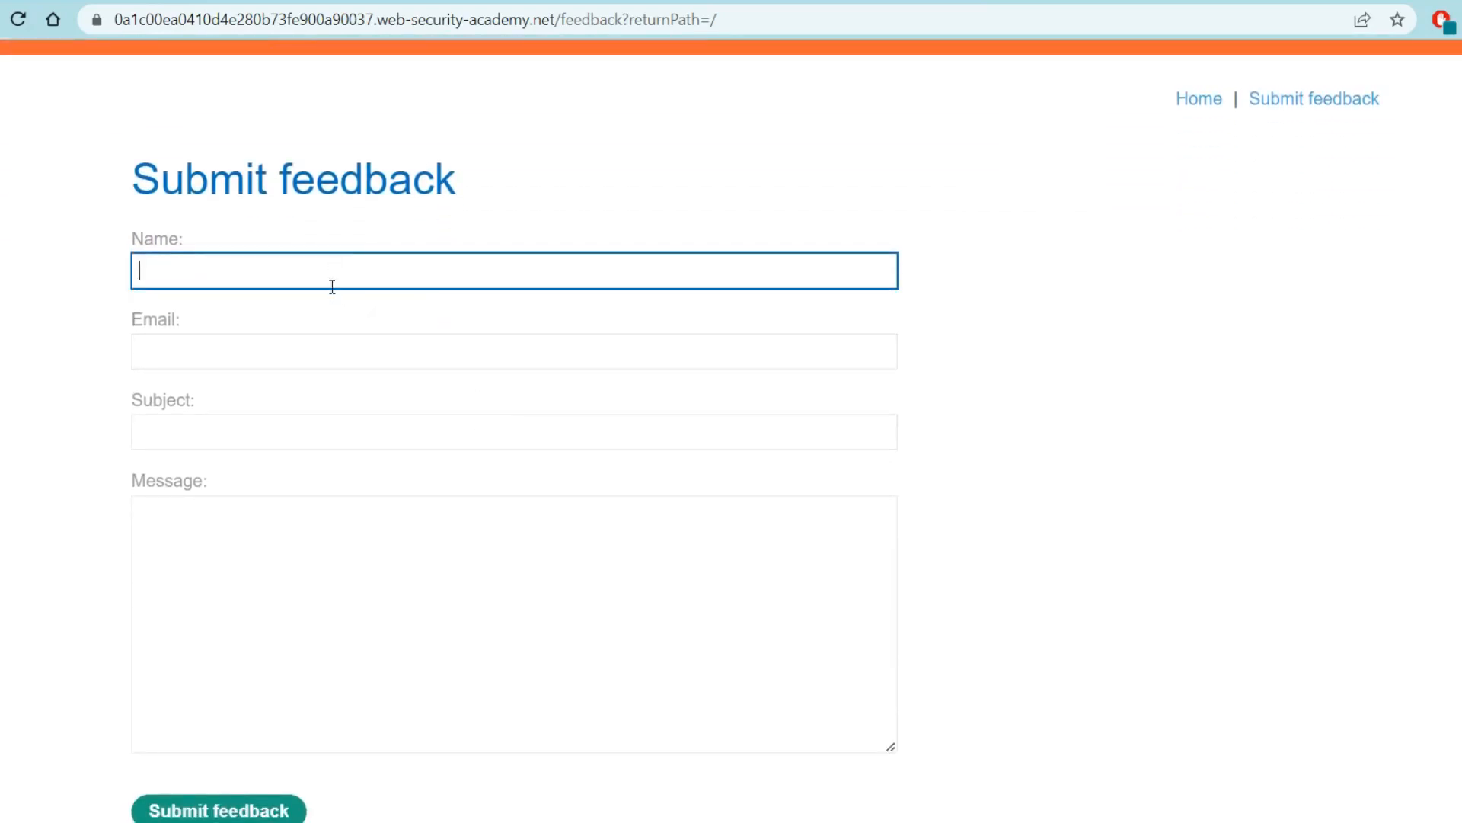
Scroll to the '< Back' link and select the '/' after returnPath= in the address
left_click(514, 350)
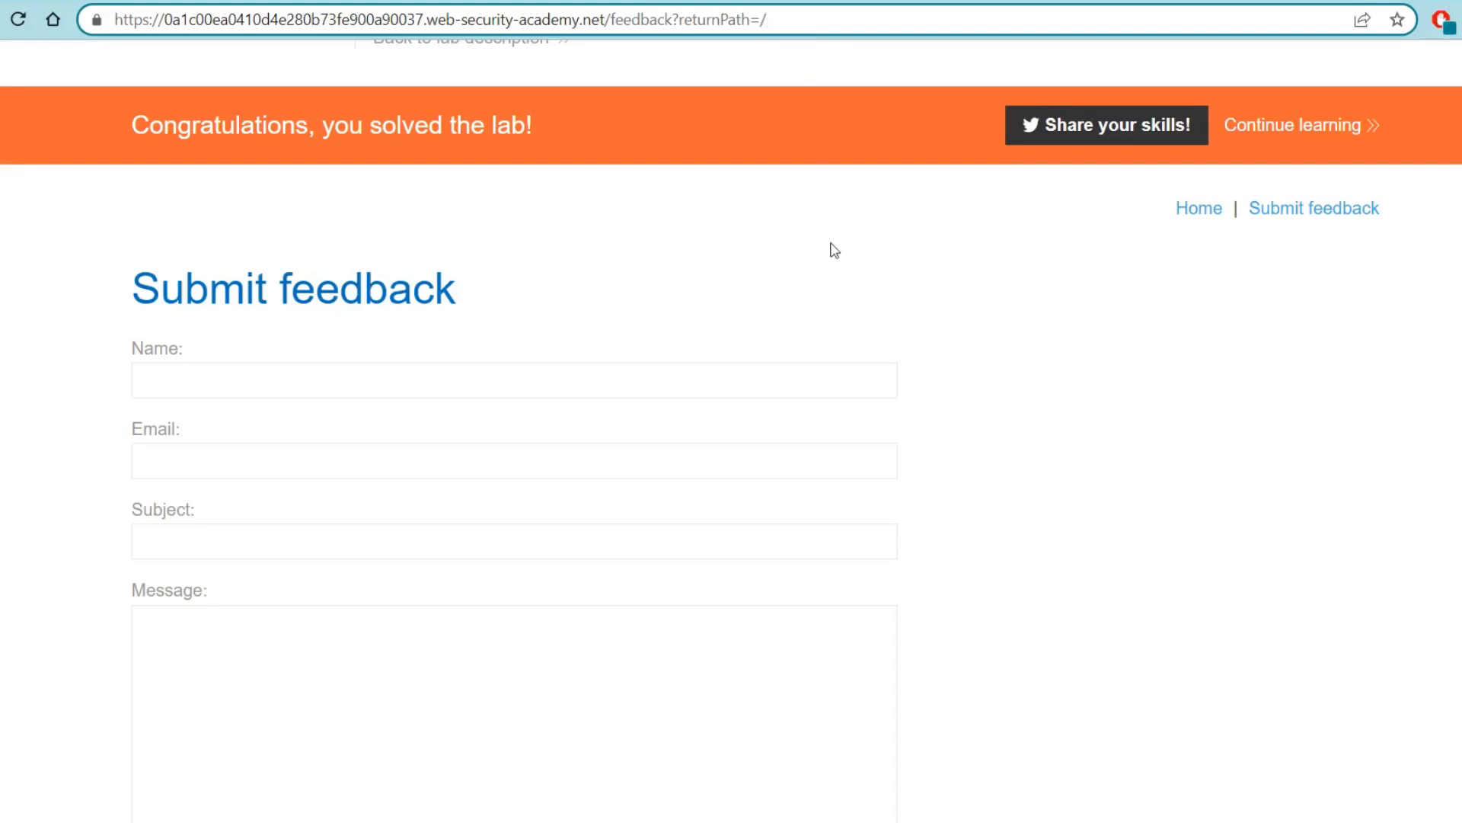
scroll("down", 3)
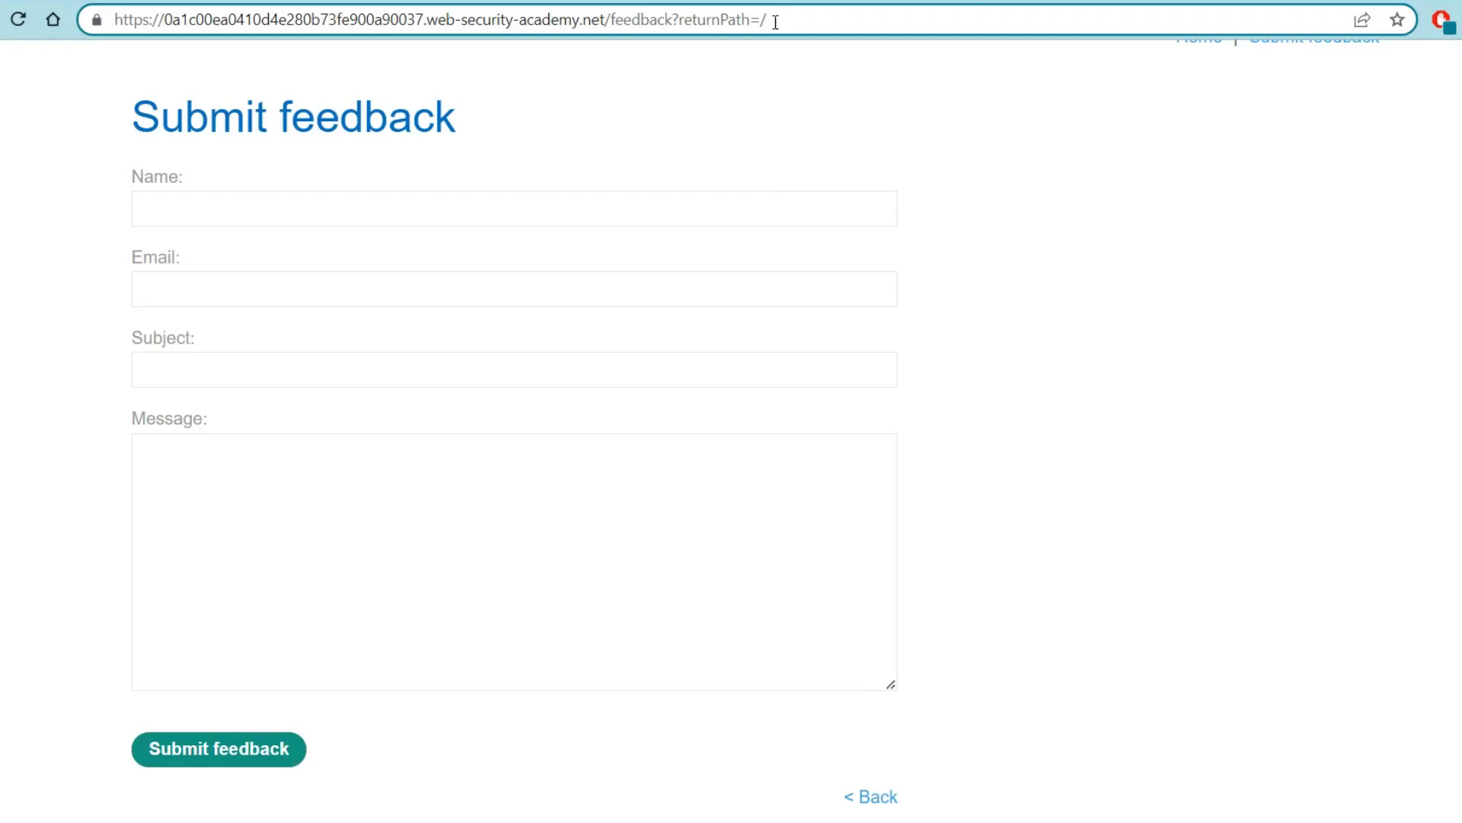
mouse_move(787, 54)
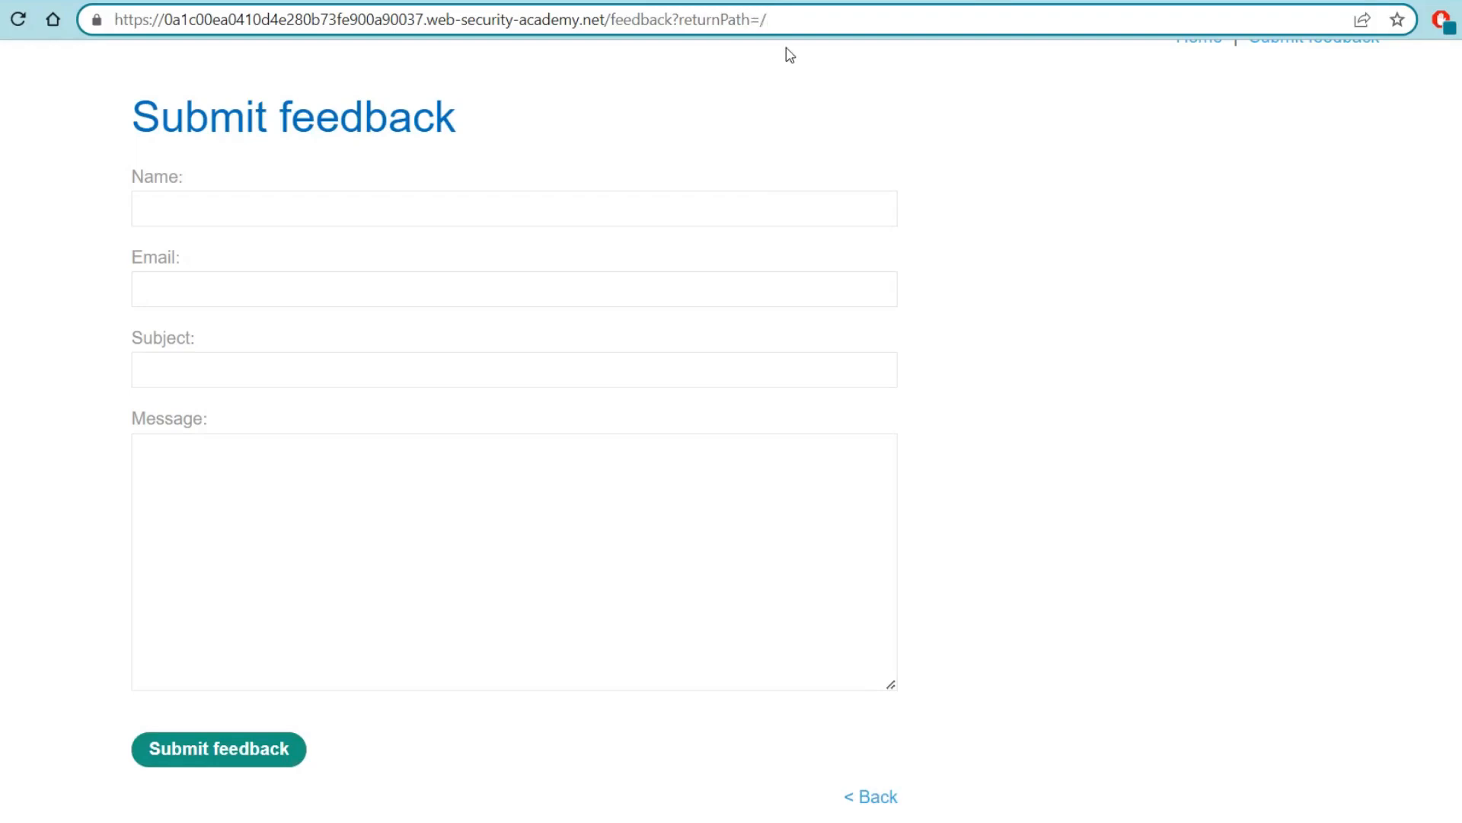
left_click(764, 21)
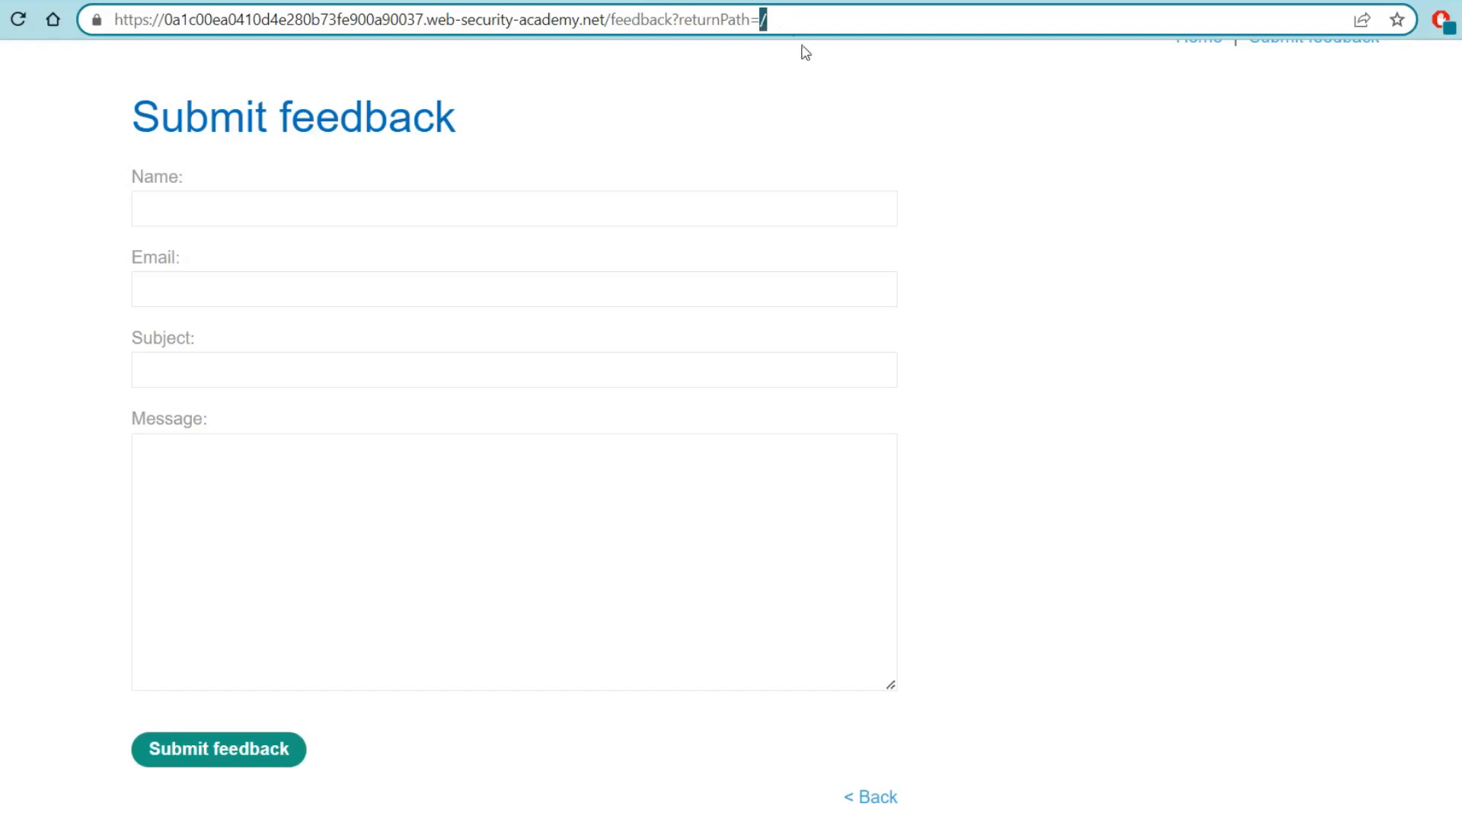
mouse_move(815, 100)
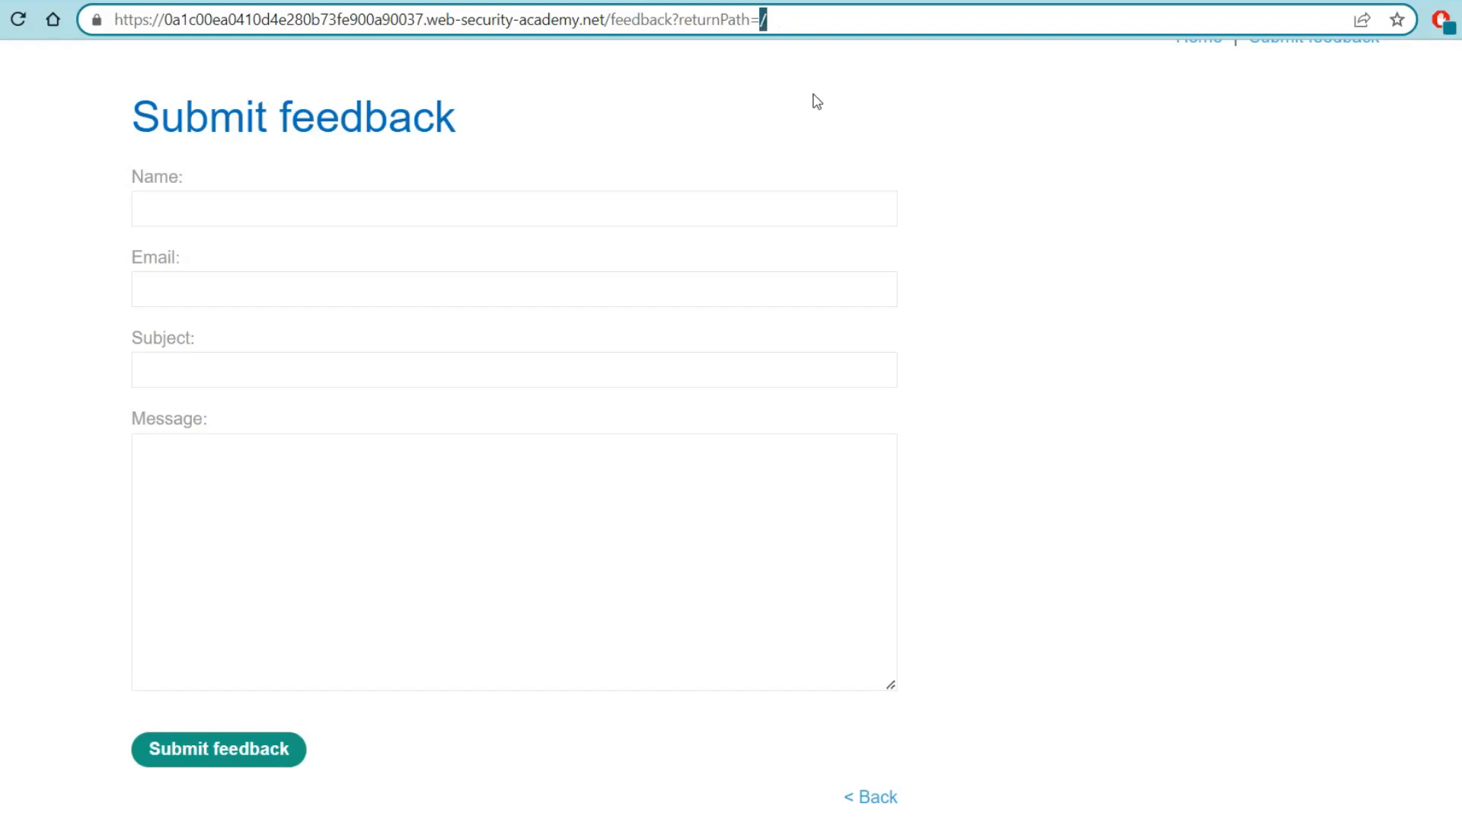
Fill in and submit the feedback form, then follow '< Back' to a blog post
left_click(514, 208)
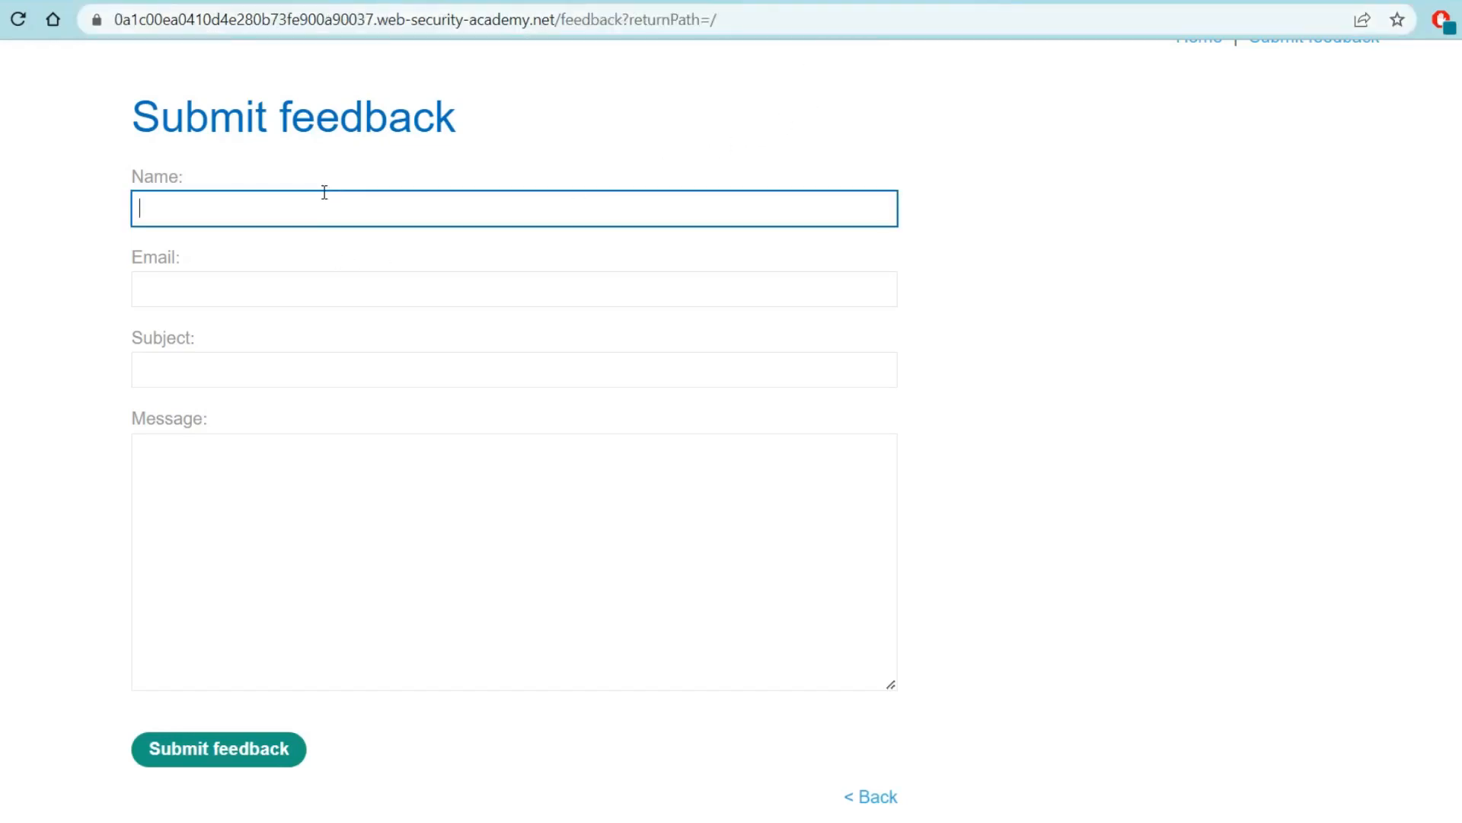
type("e")
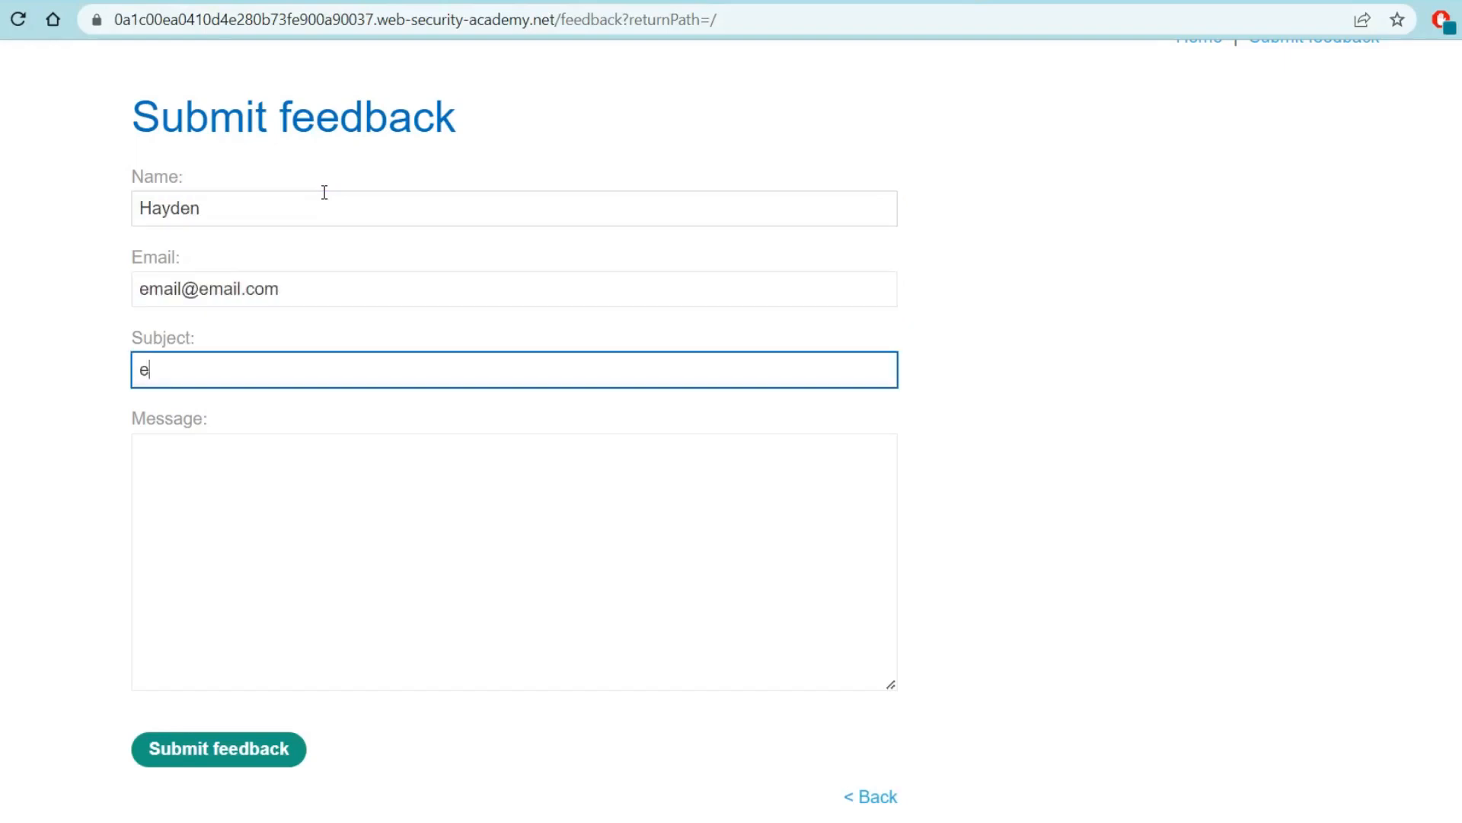
left_click(218, 748)
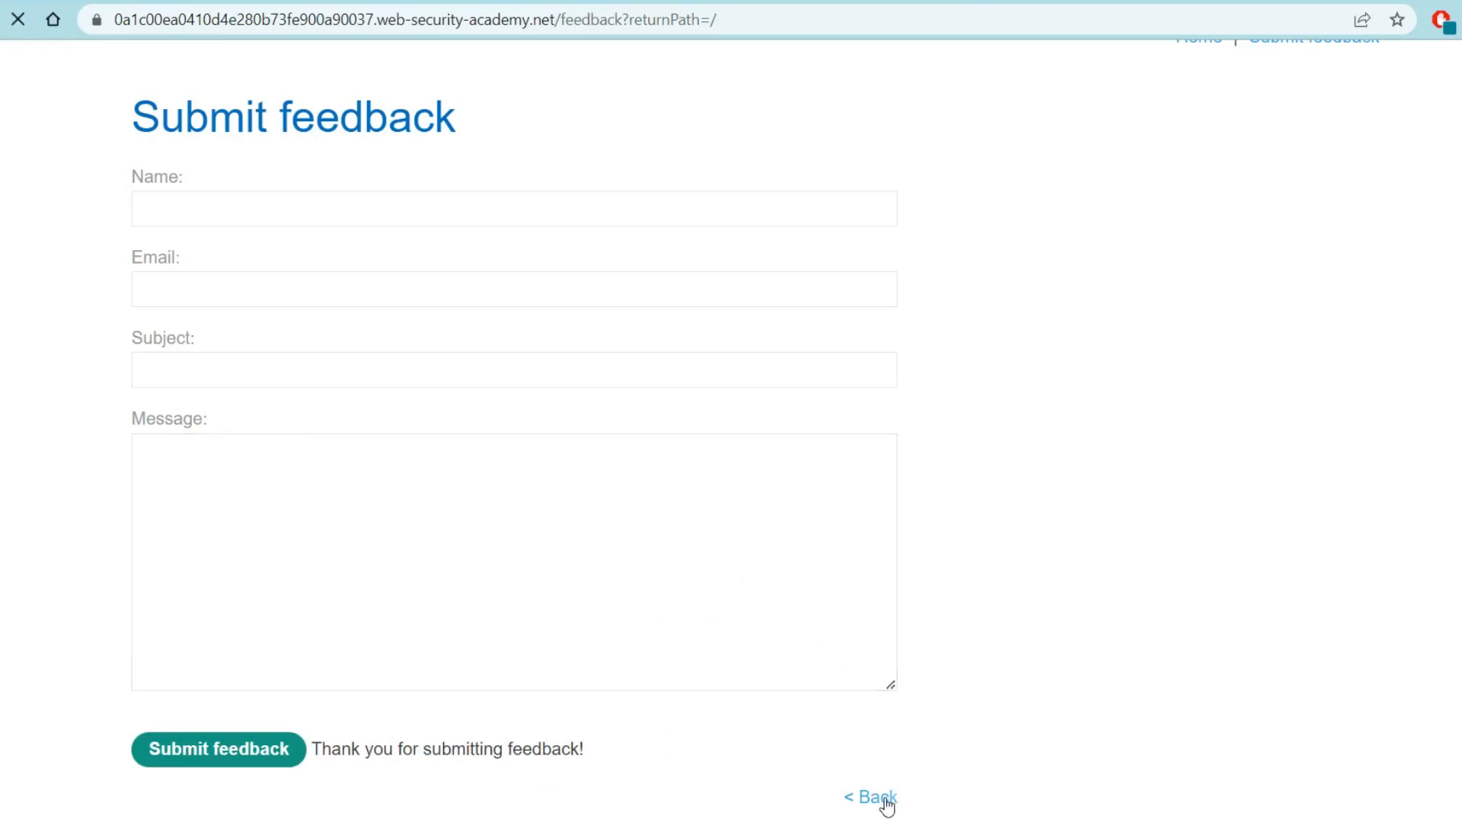
left_click(869, 797)
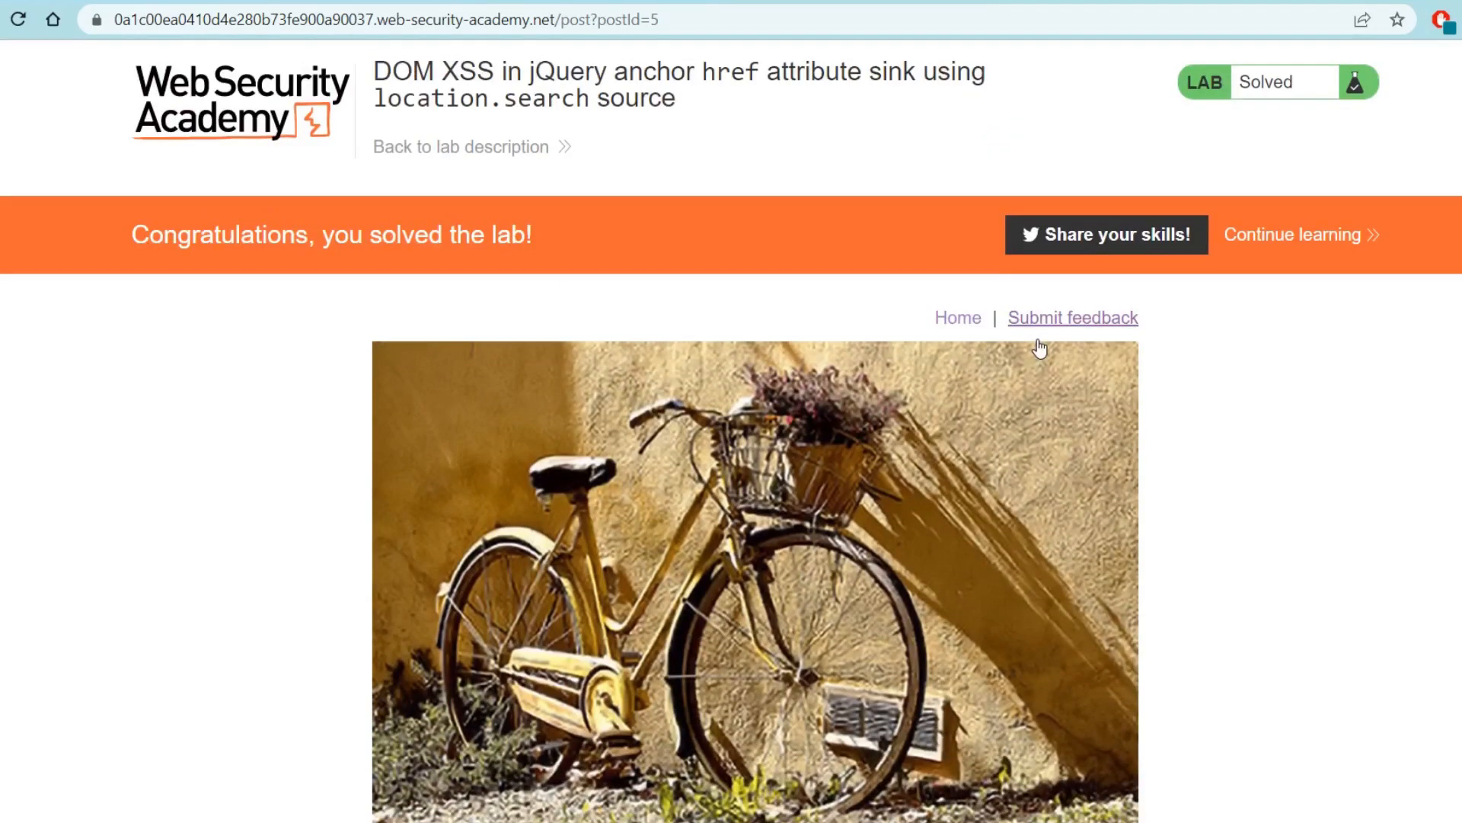
Reopen feedback, return via '< Back' to postId=5, and type a feedback URL with returnPath
left_click(1072, 317)
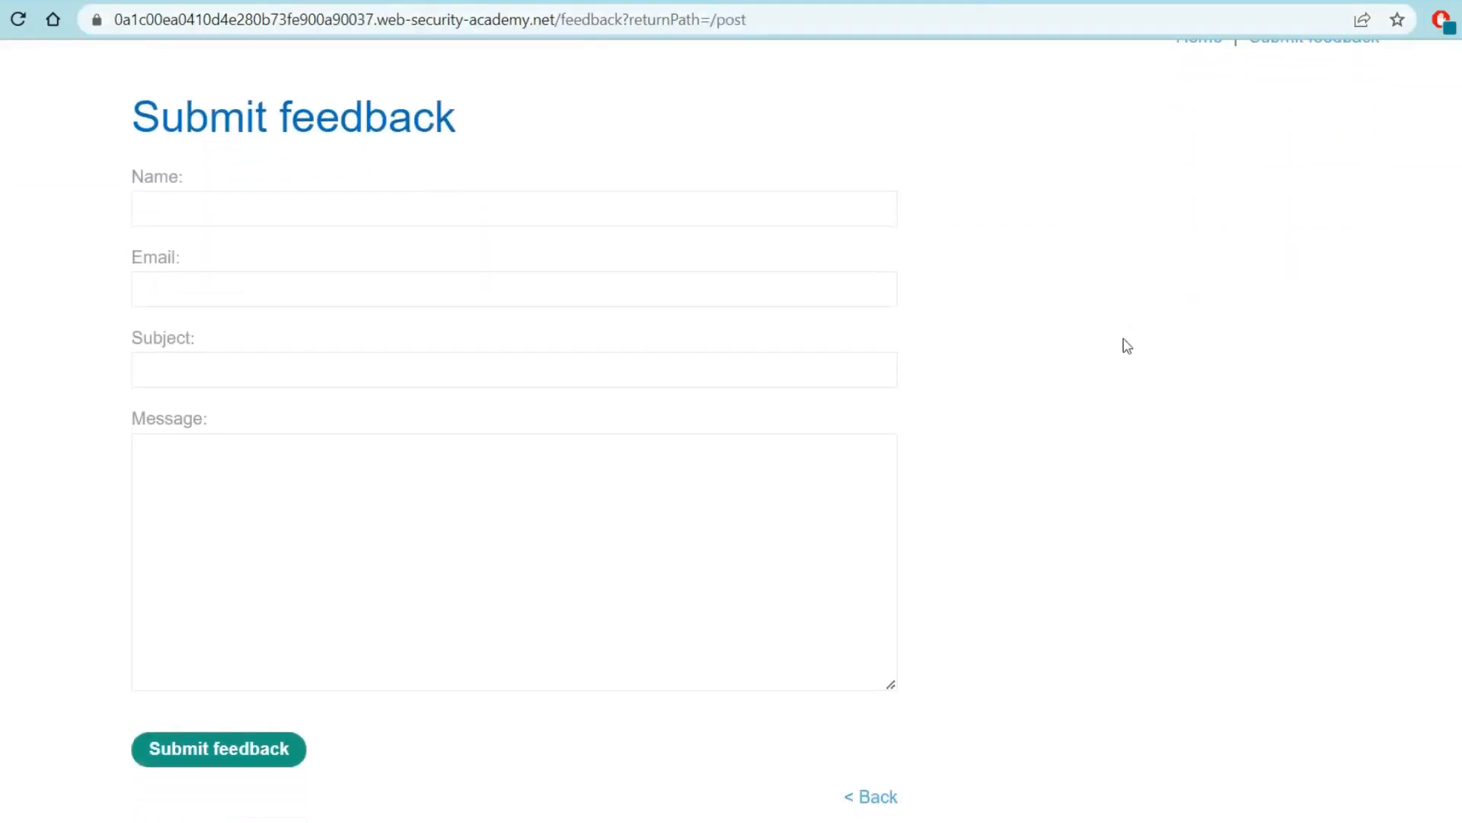
left_click(219, 748)
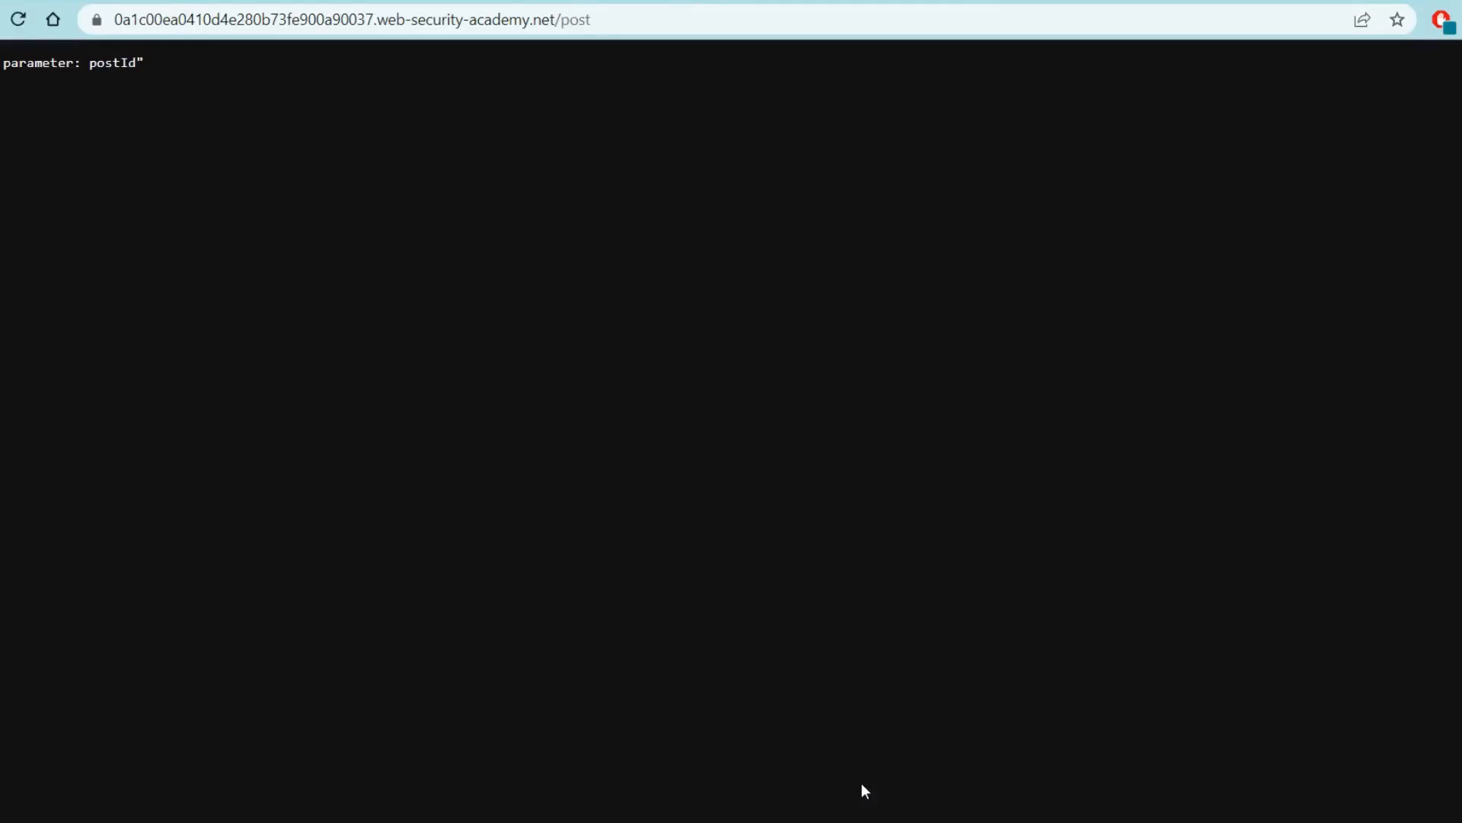
mouse_move(886, 572)
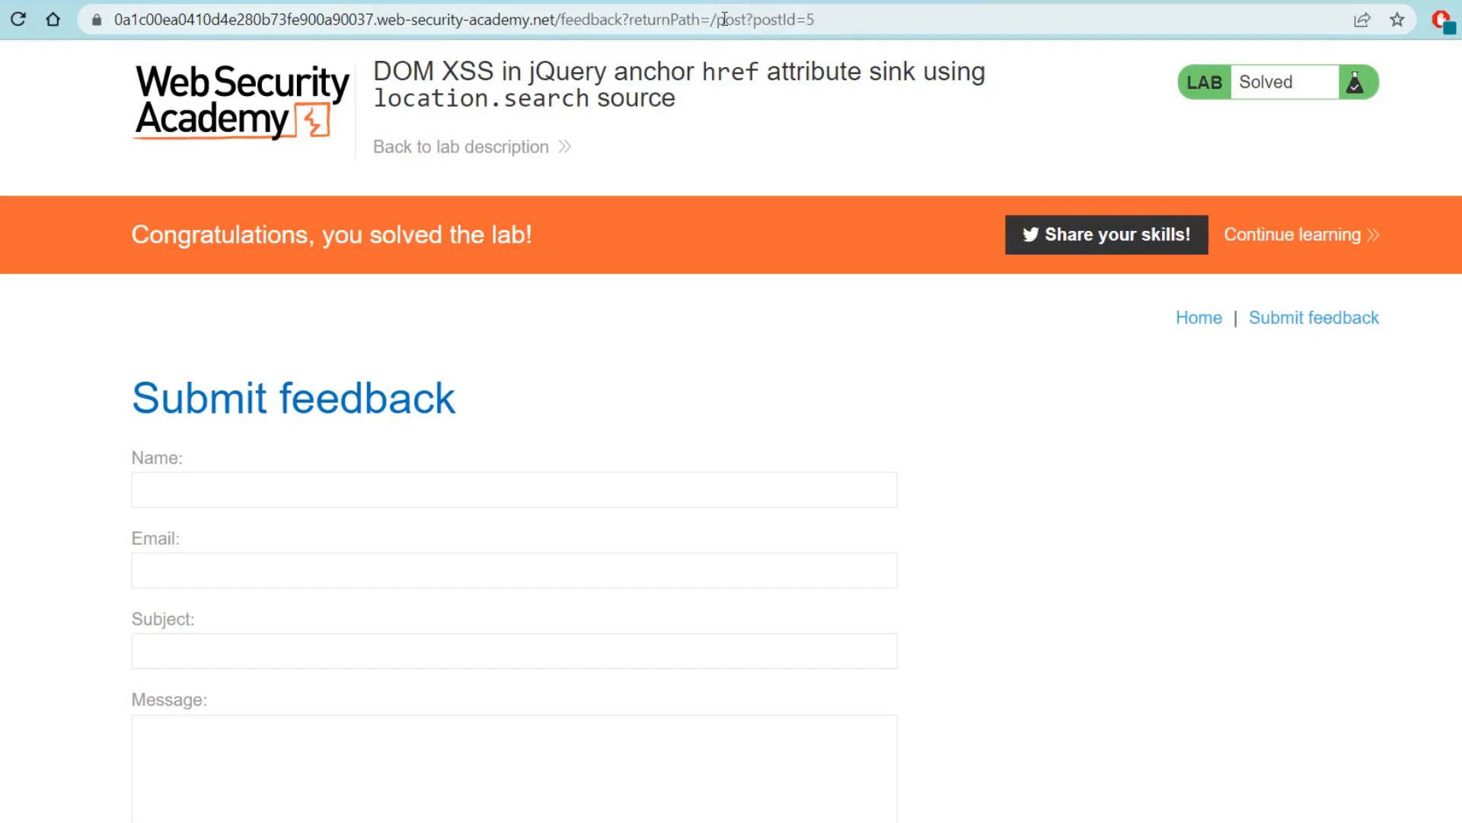
scroll("down", 3)
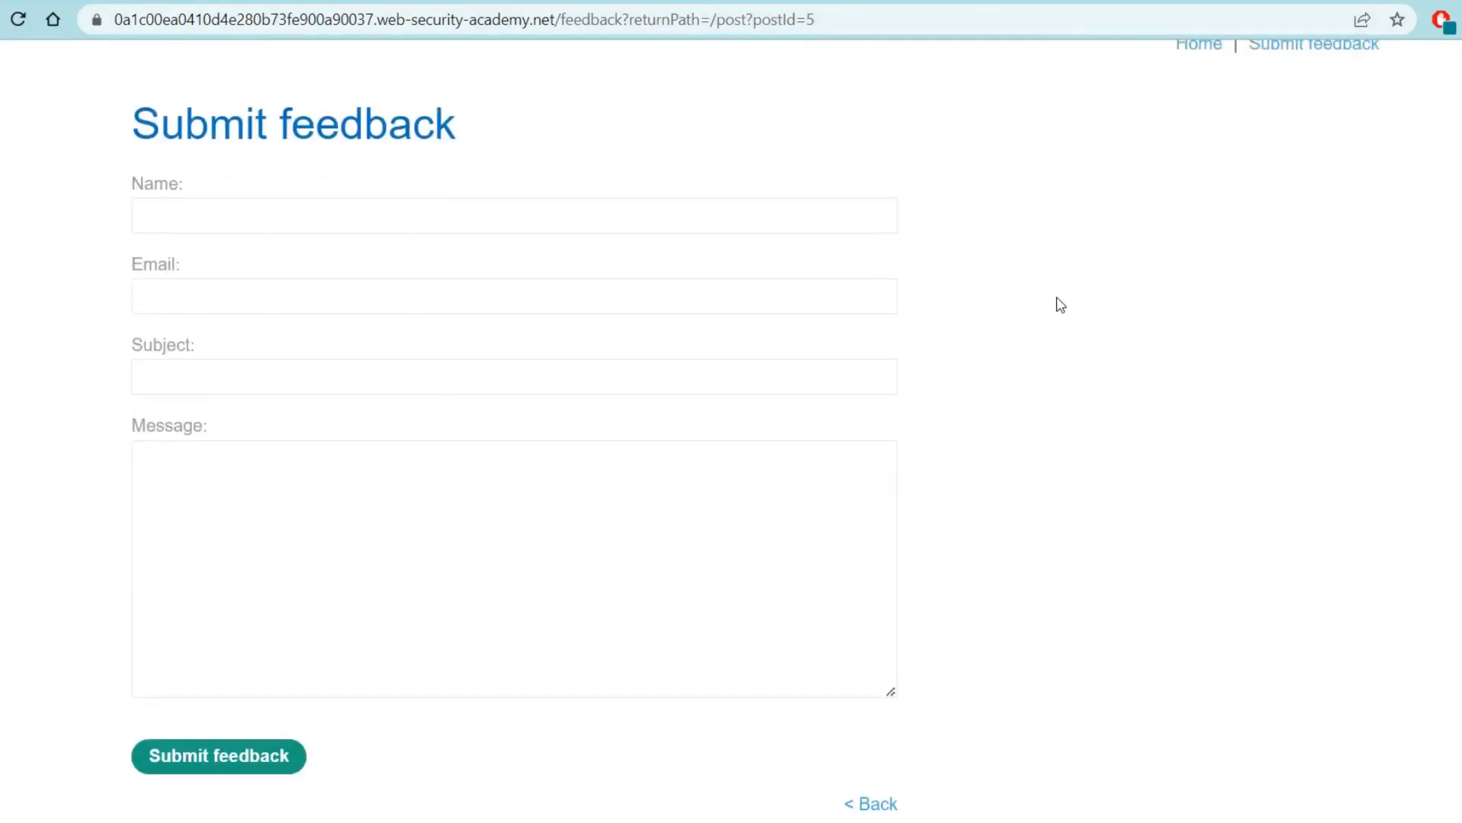
left_click(869, 803)
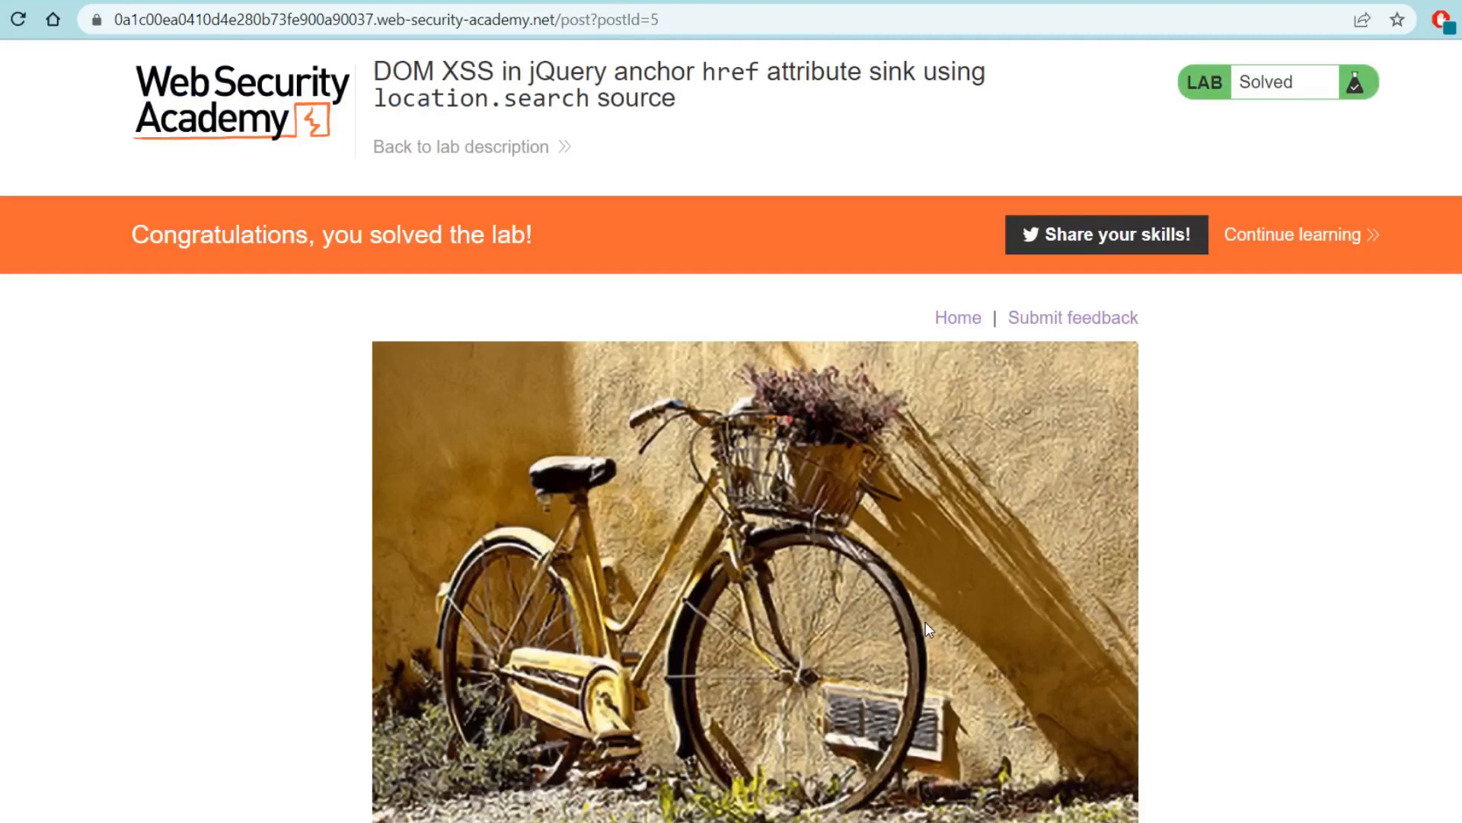
mouse_move(928, 438)
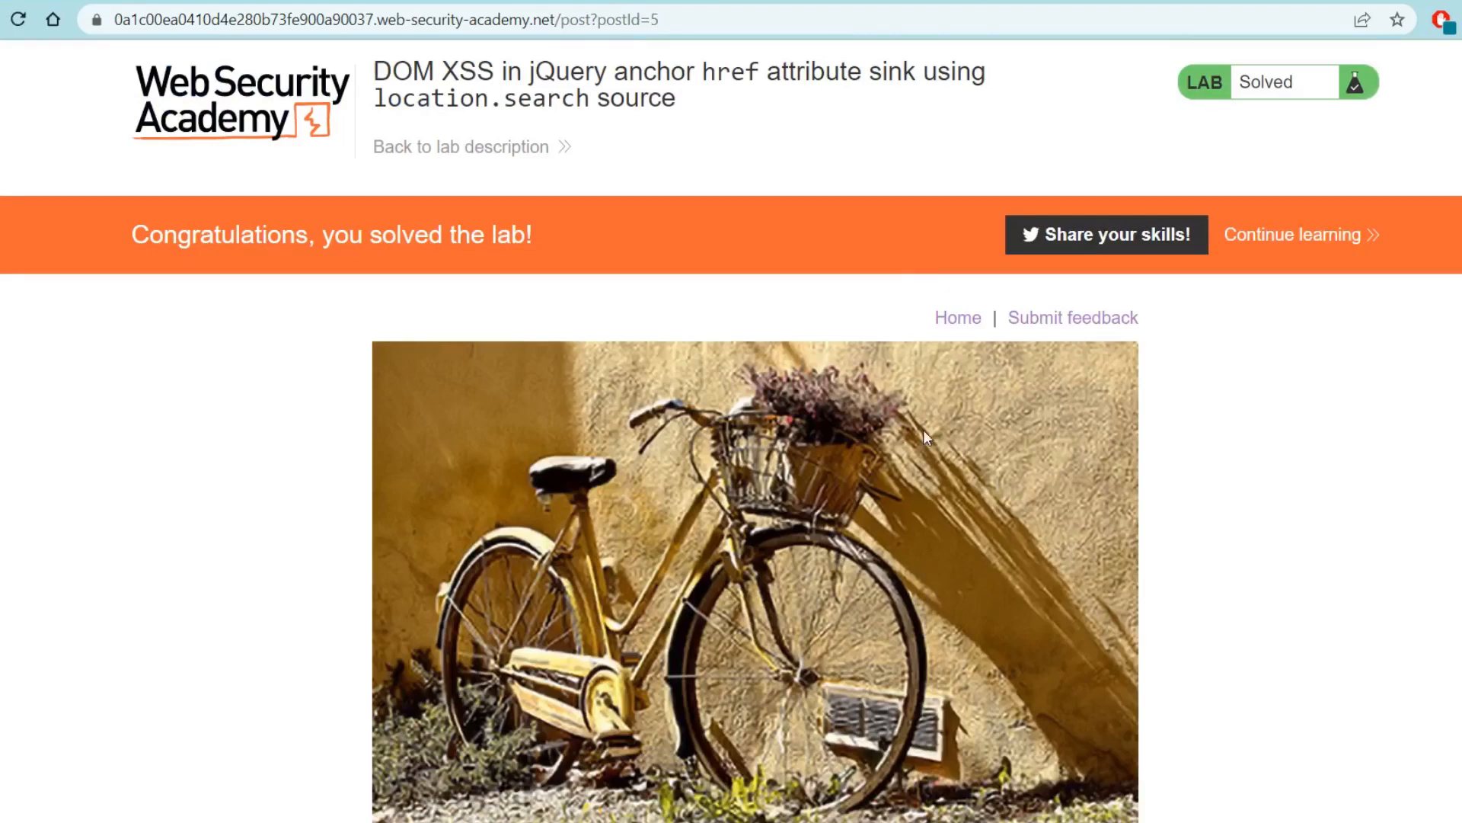
type("https://0a1c00ea0410d4e280b73fe900a90037.web-security-academy.net/feedback?returnPath=/h")
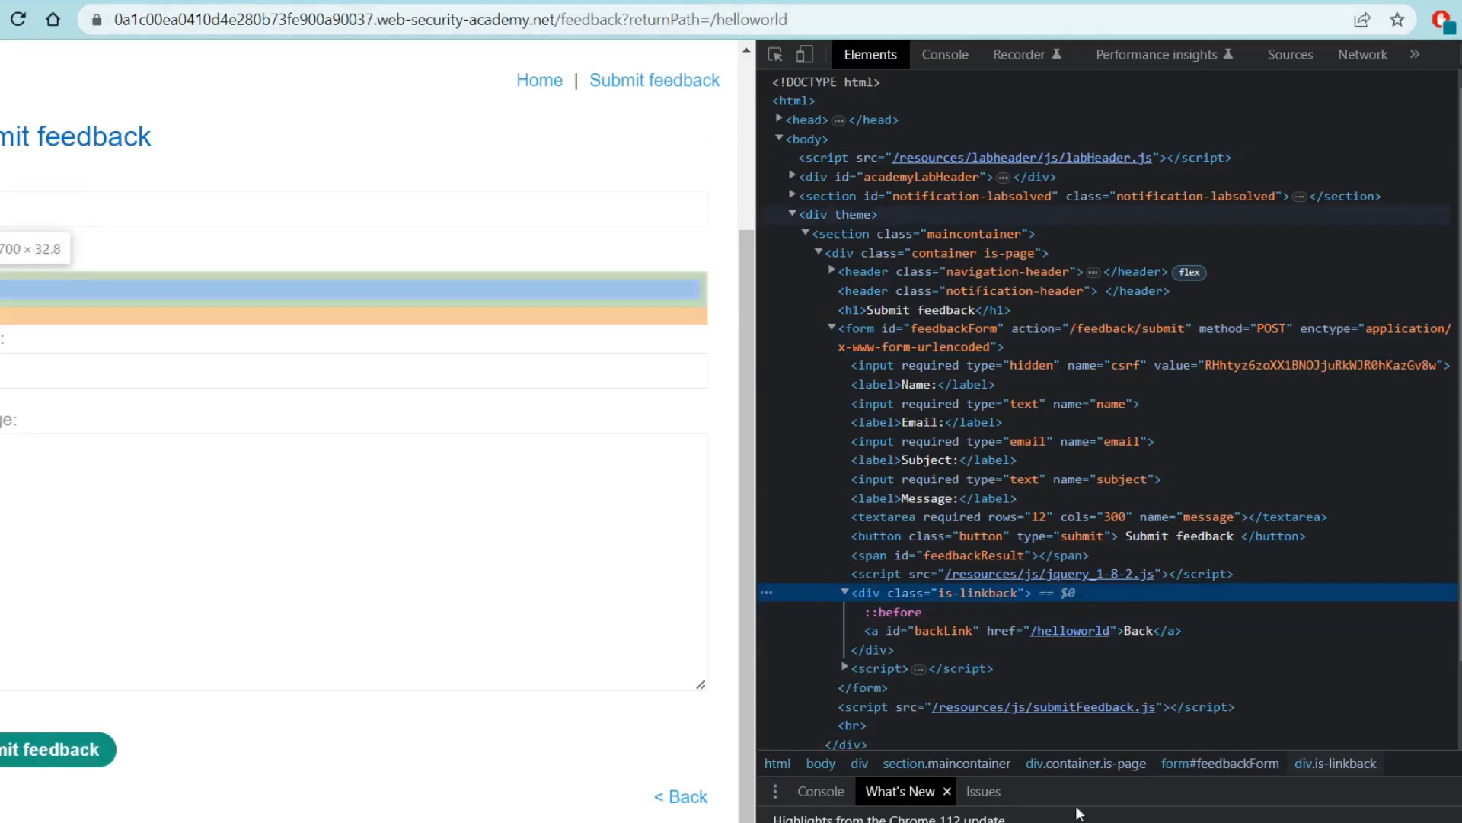
mouse_move(1000, 630)
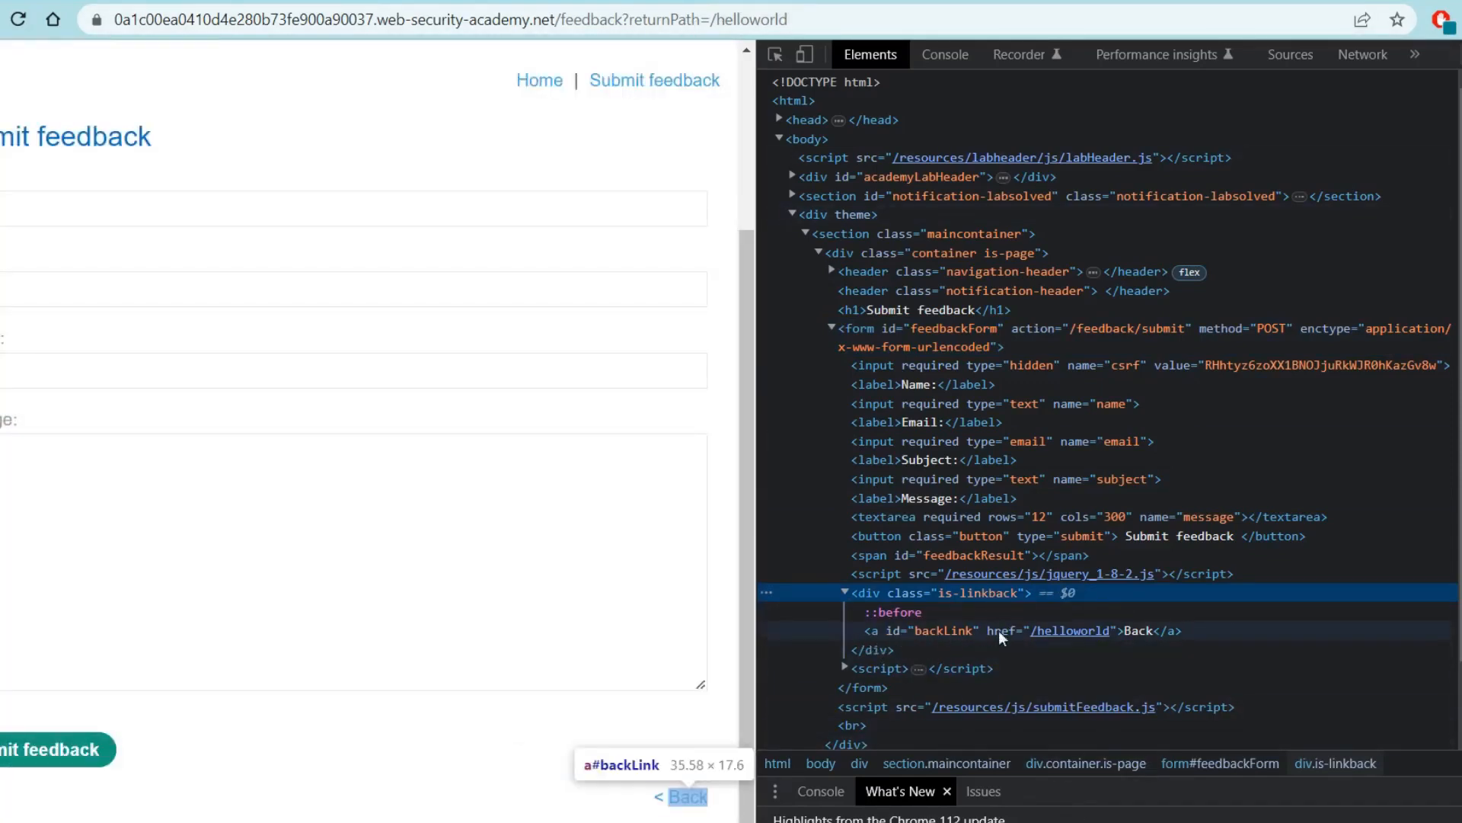
mouse_move(1121, 660)
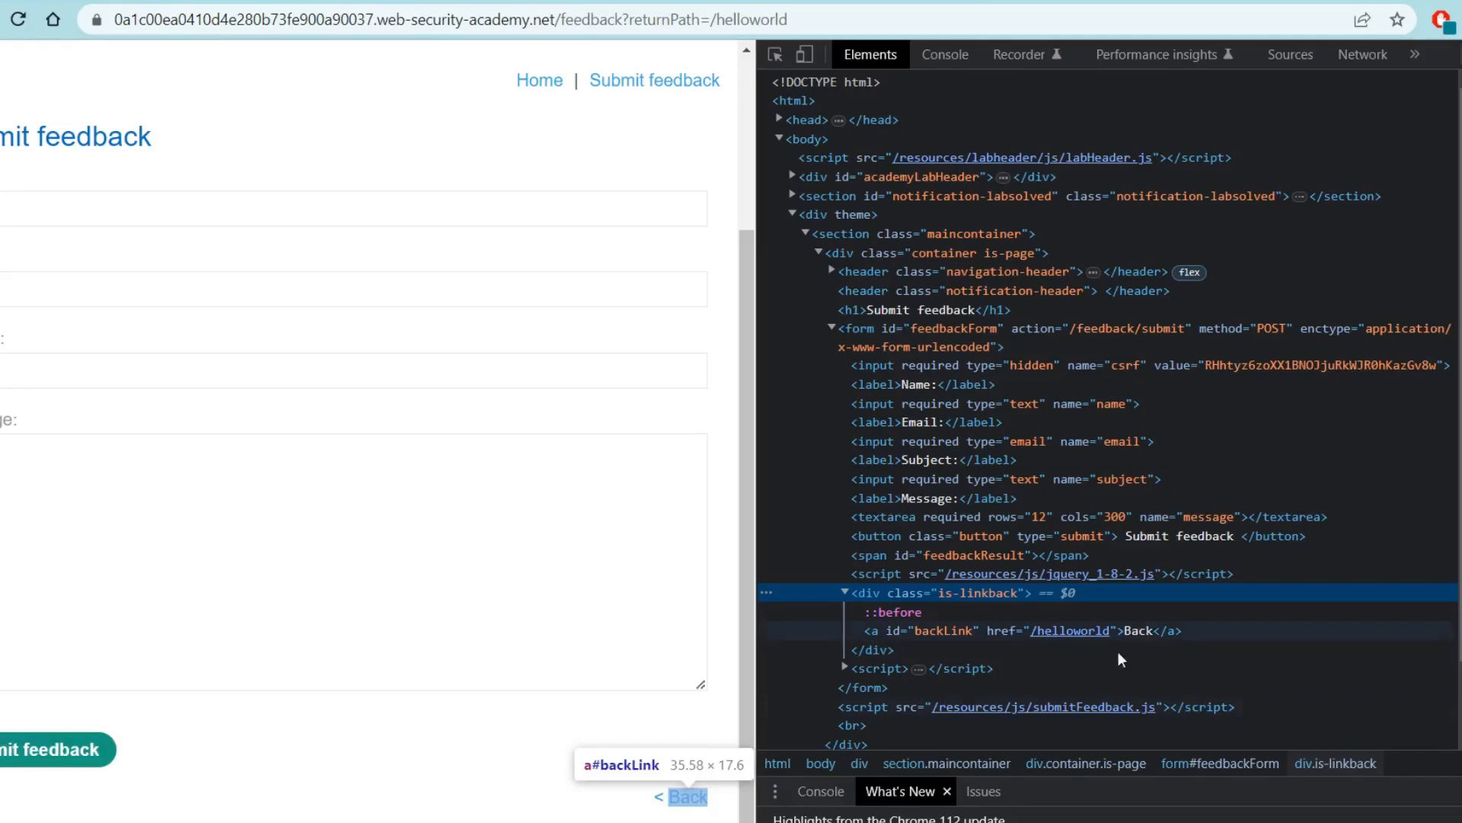
mouse_move(1144, 640)
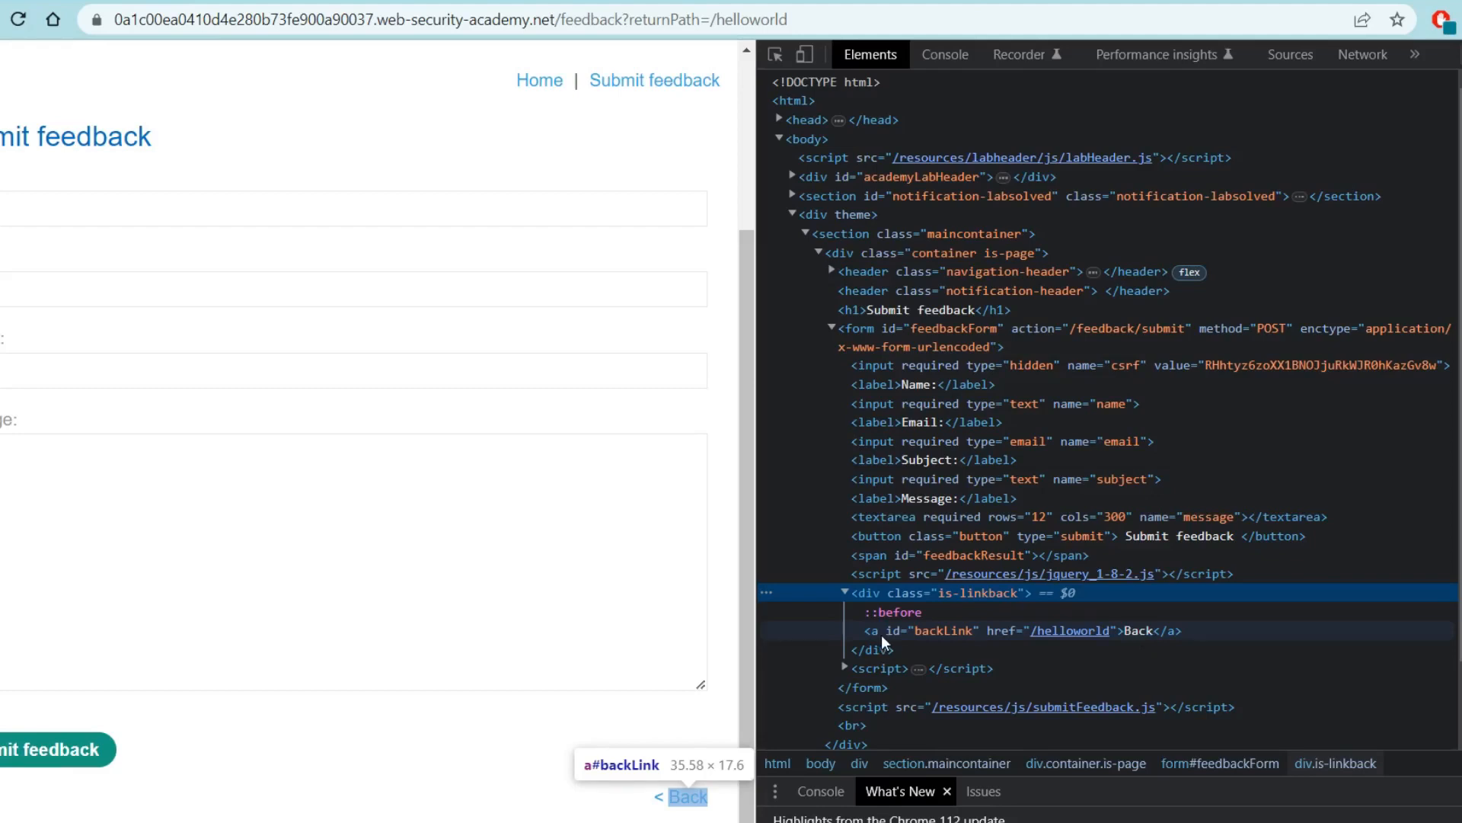
mouse_move(884, 637)
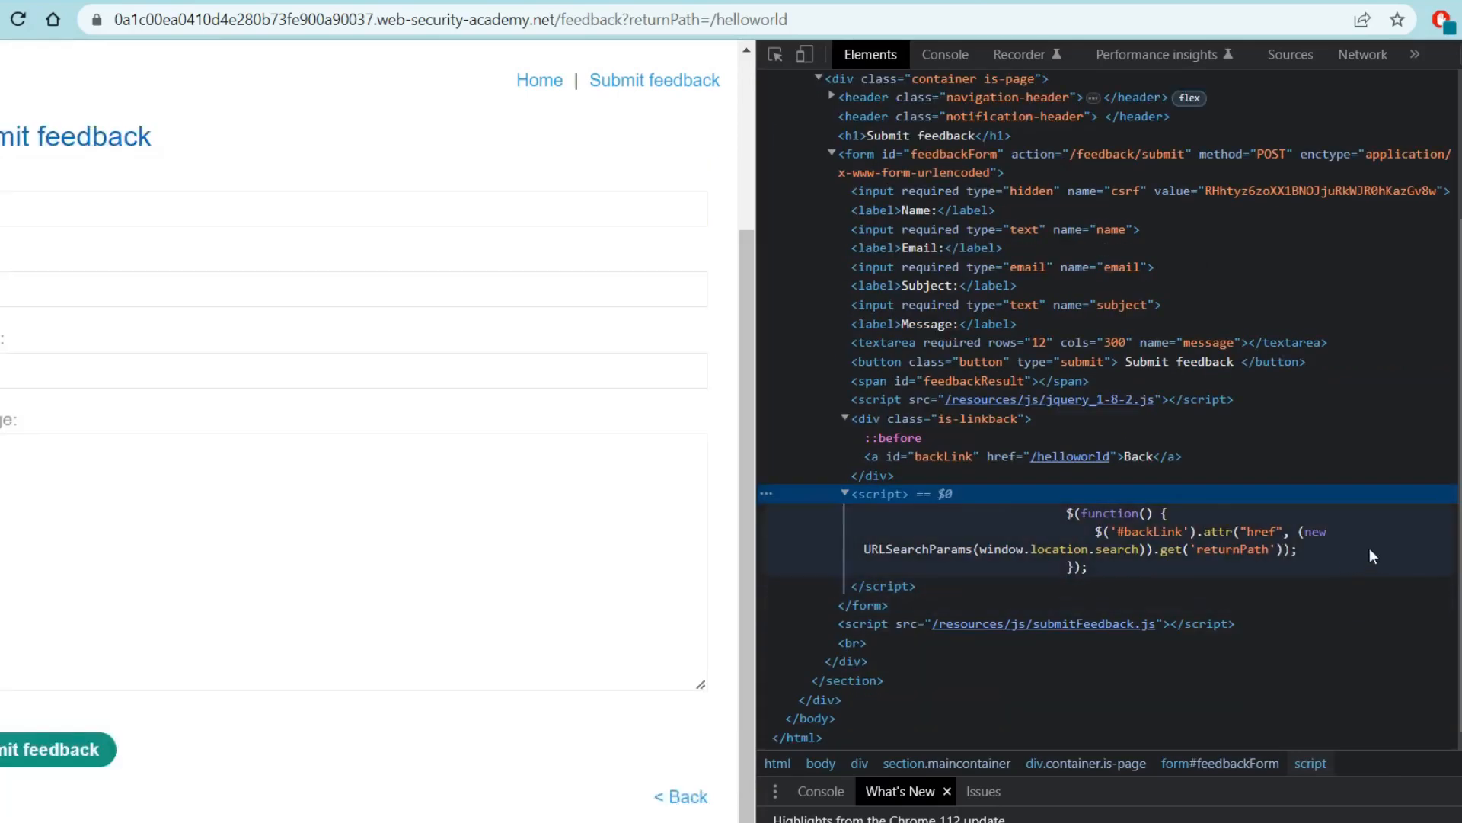
mouse_move(1364, 547)
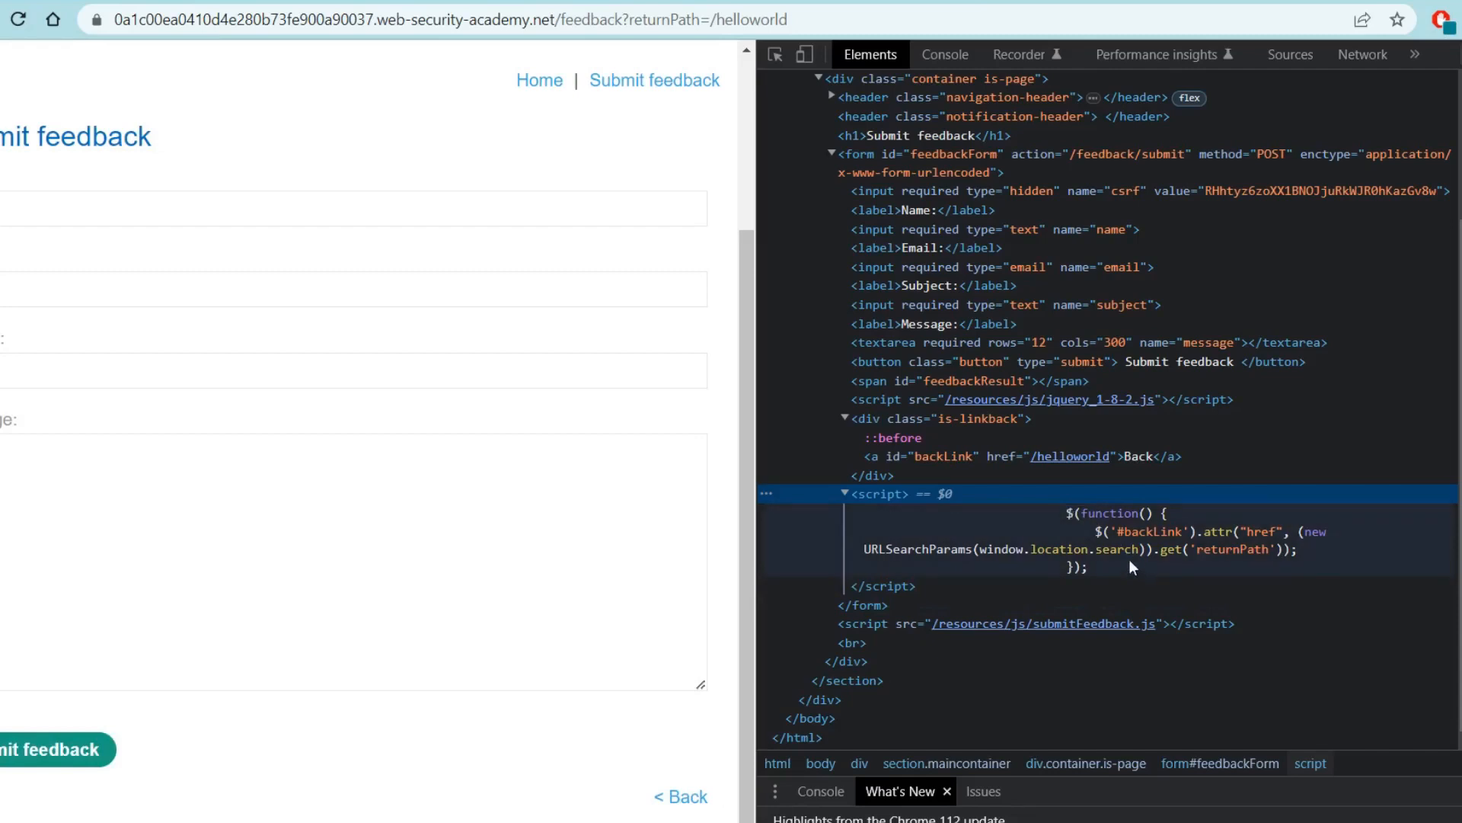
mouse_move(1153, 566)
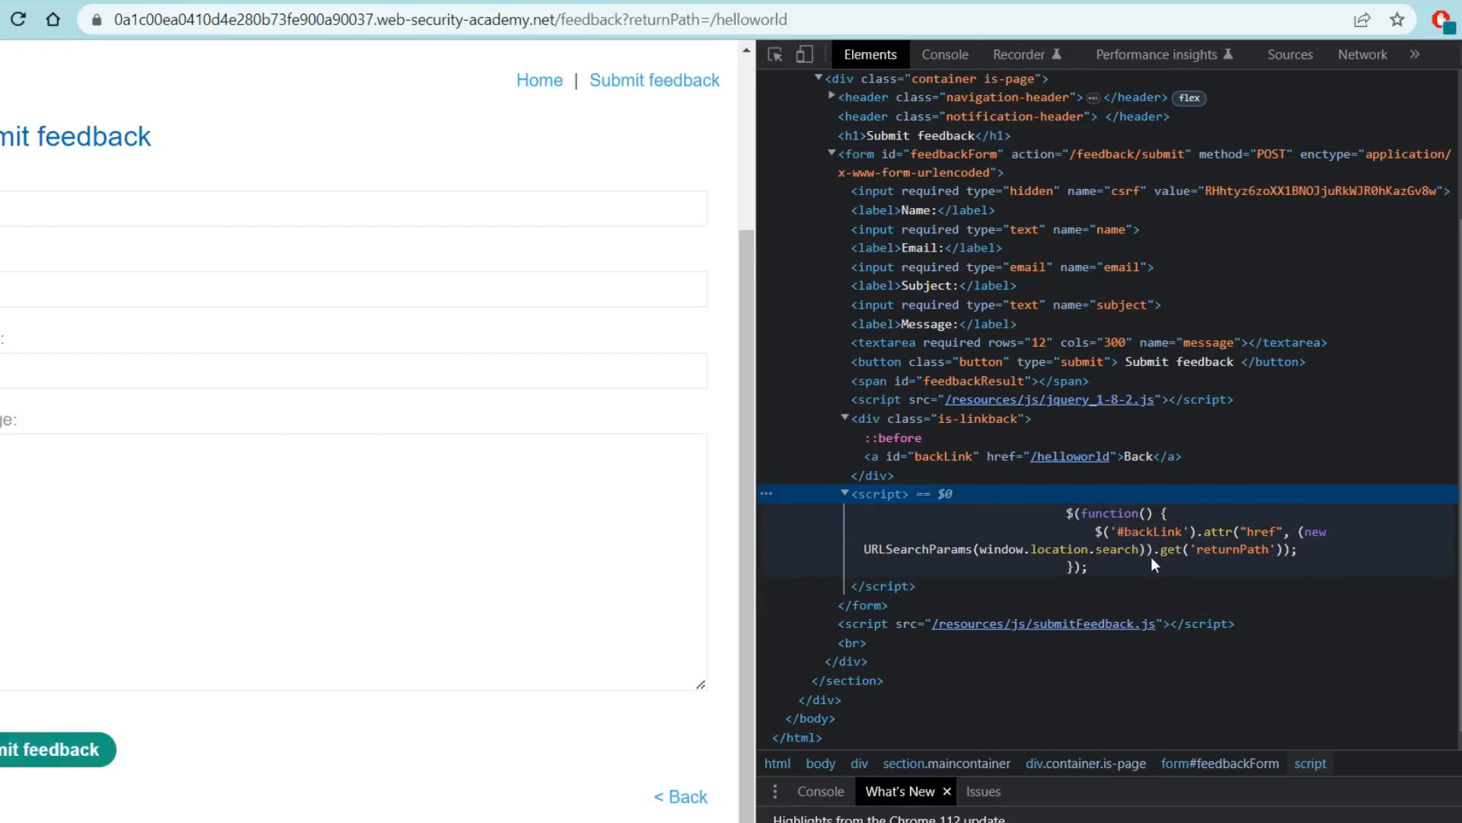
mouse_move(1174, 572)
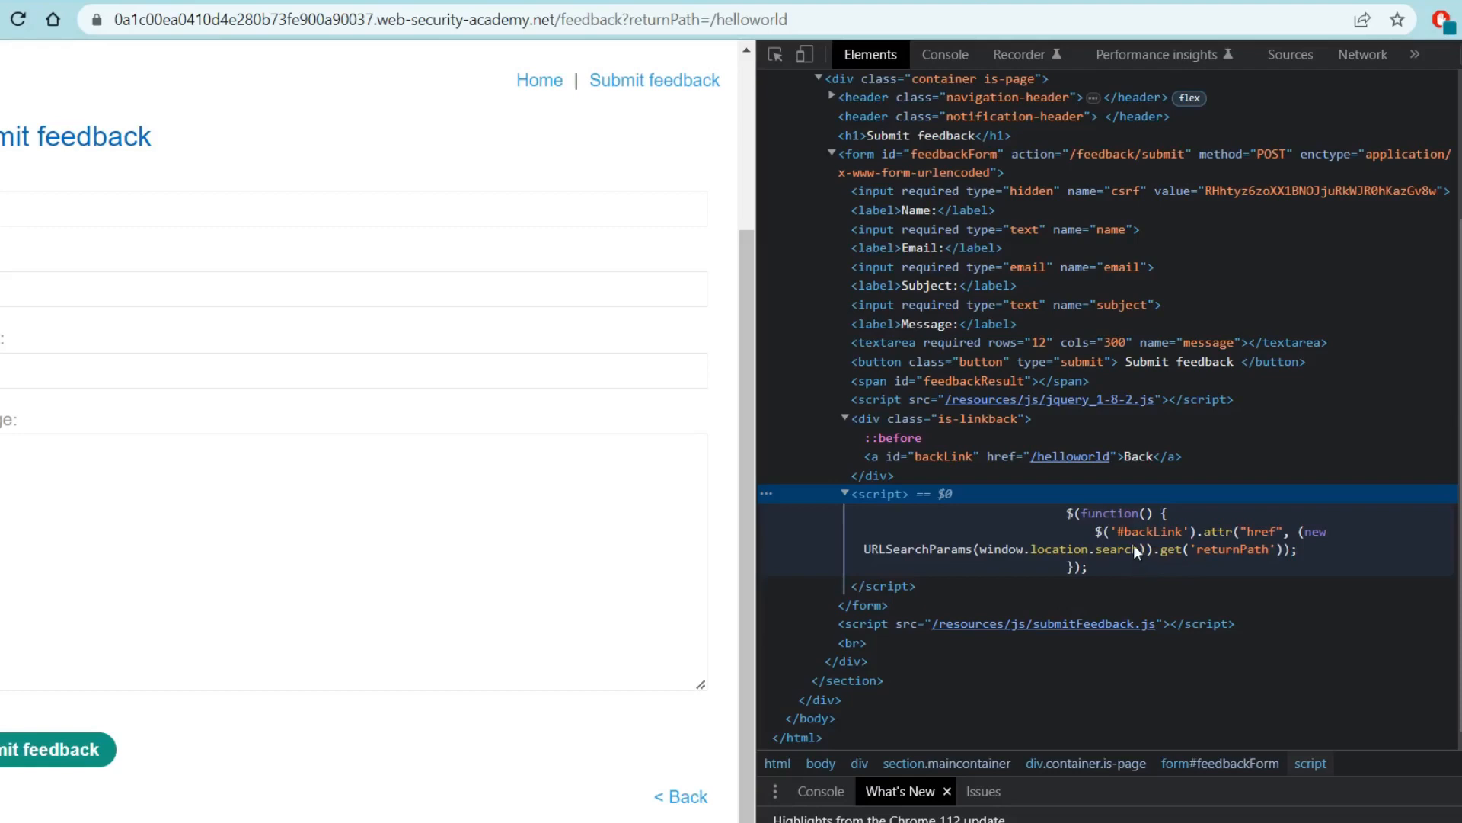
mouse_move(930, 466)
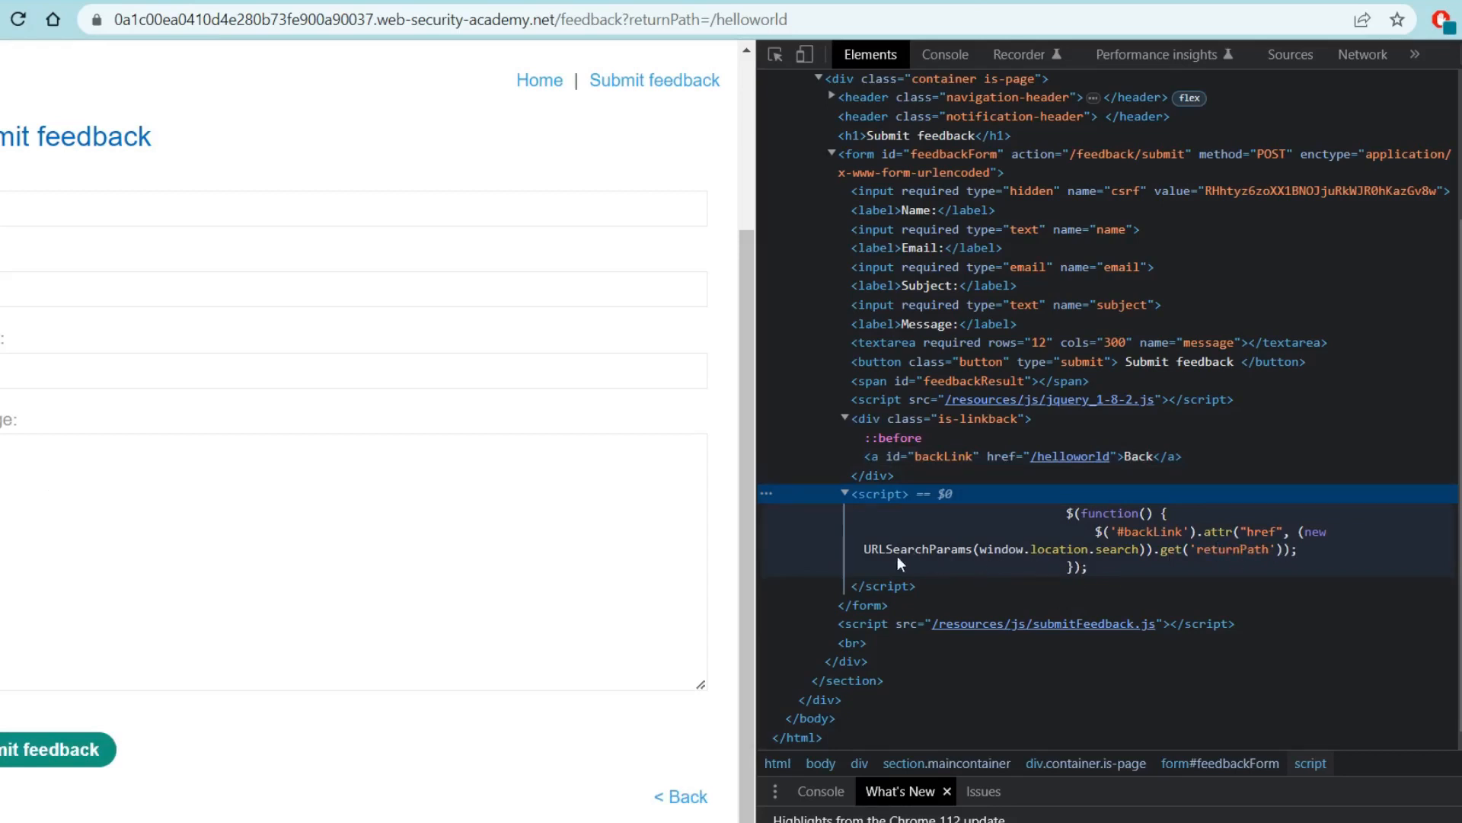
mouse_move(816, 345)
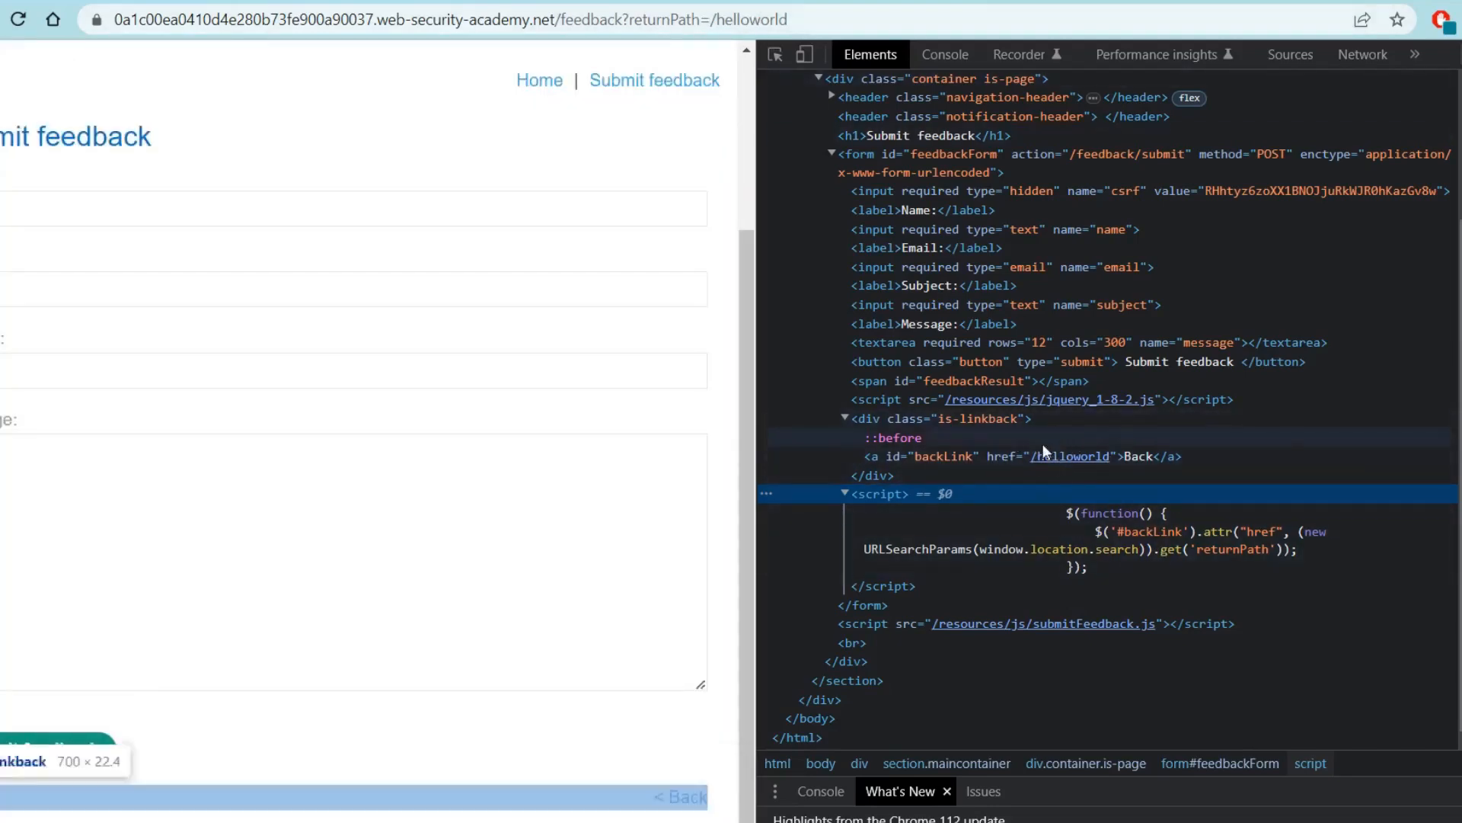
mouse_move(1143, 421)
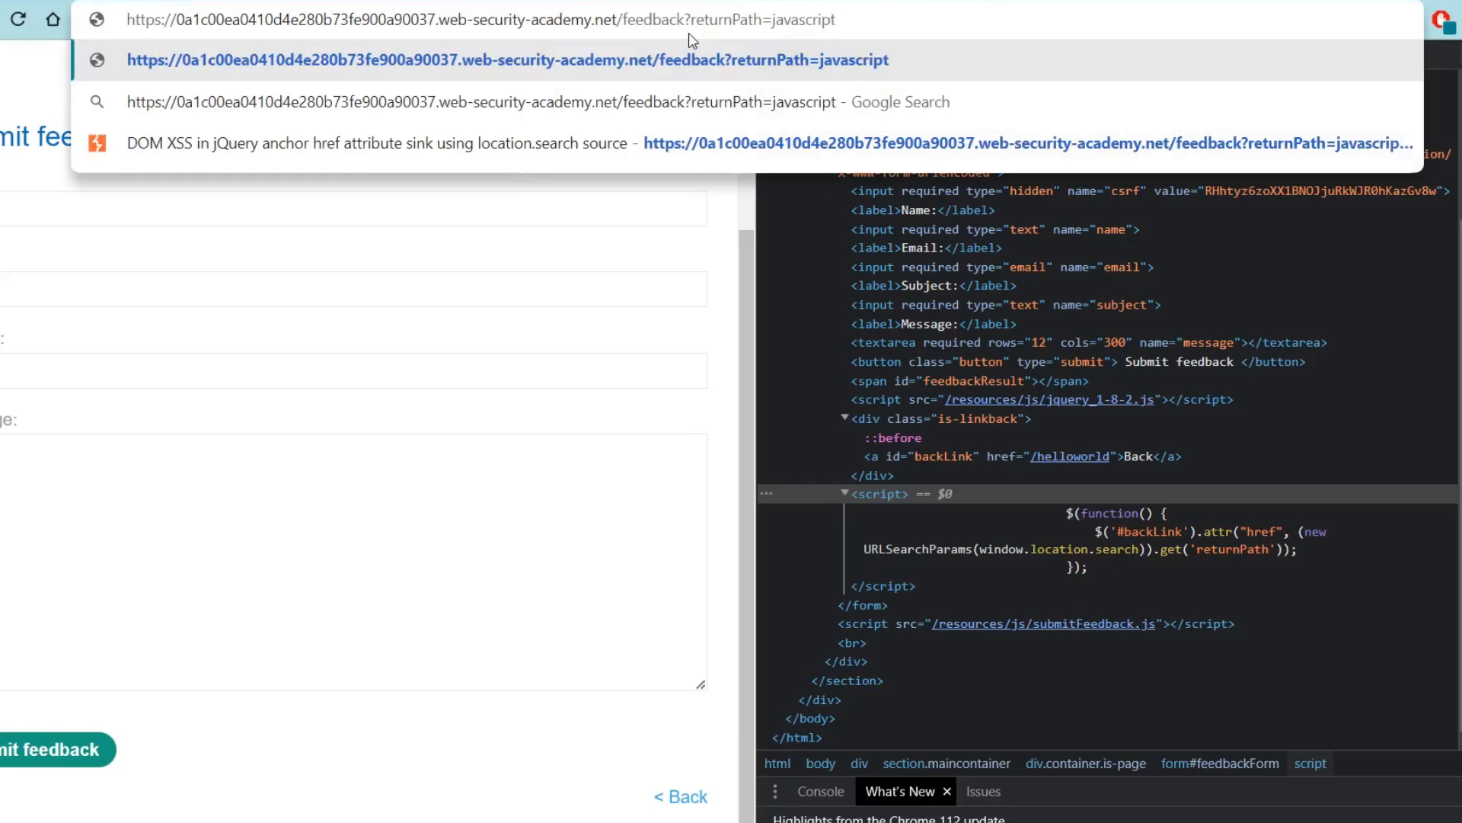
Load returnPath=javascript:alert(1);, follow '< Back', and dismiss the alert with OK
type(":alert(1);")
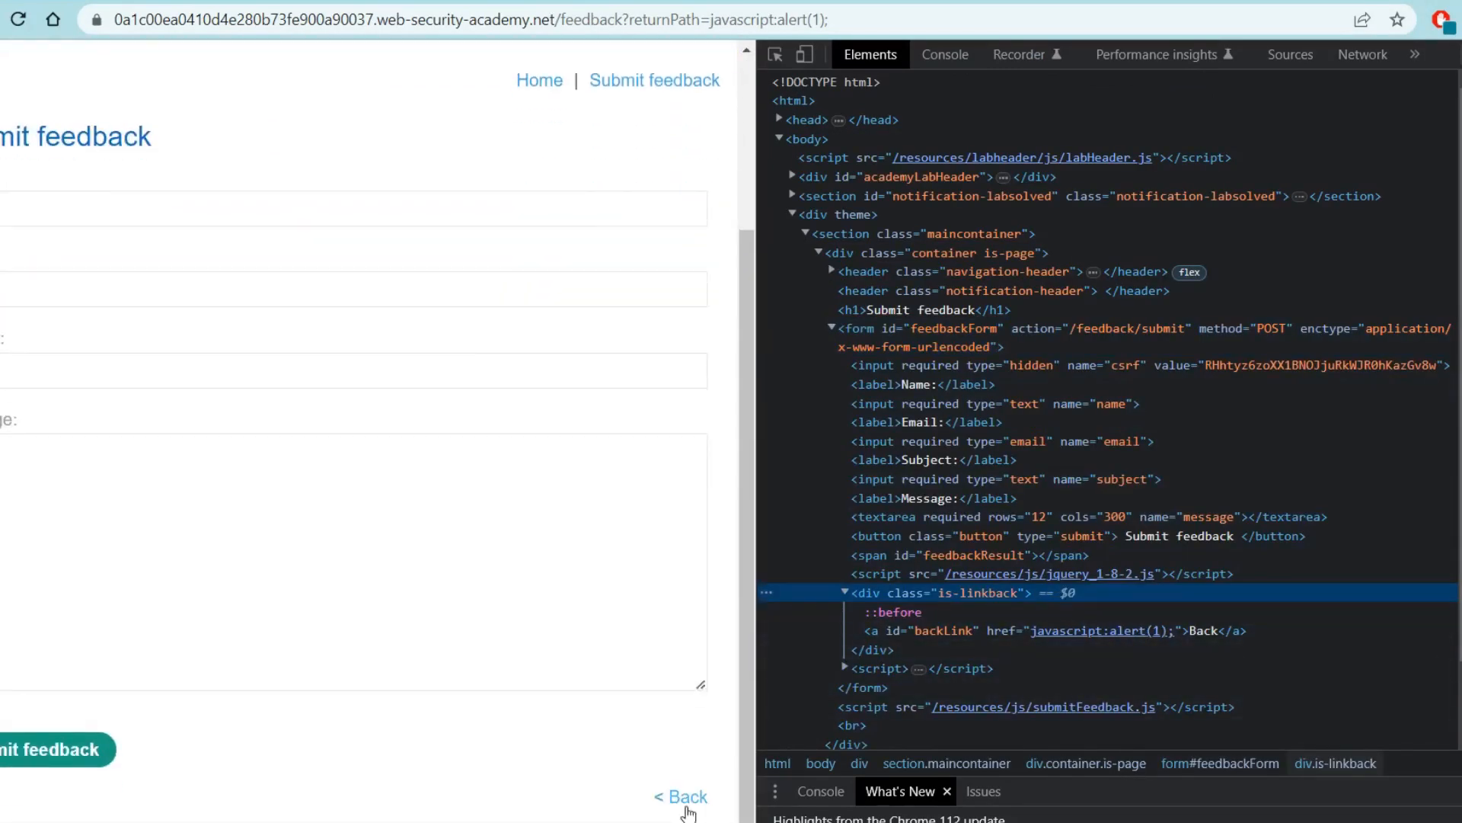
left_click(681, 795)
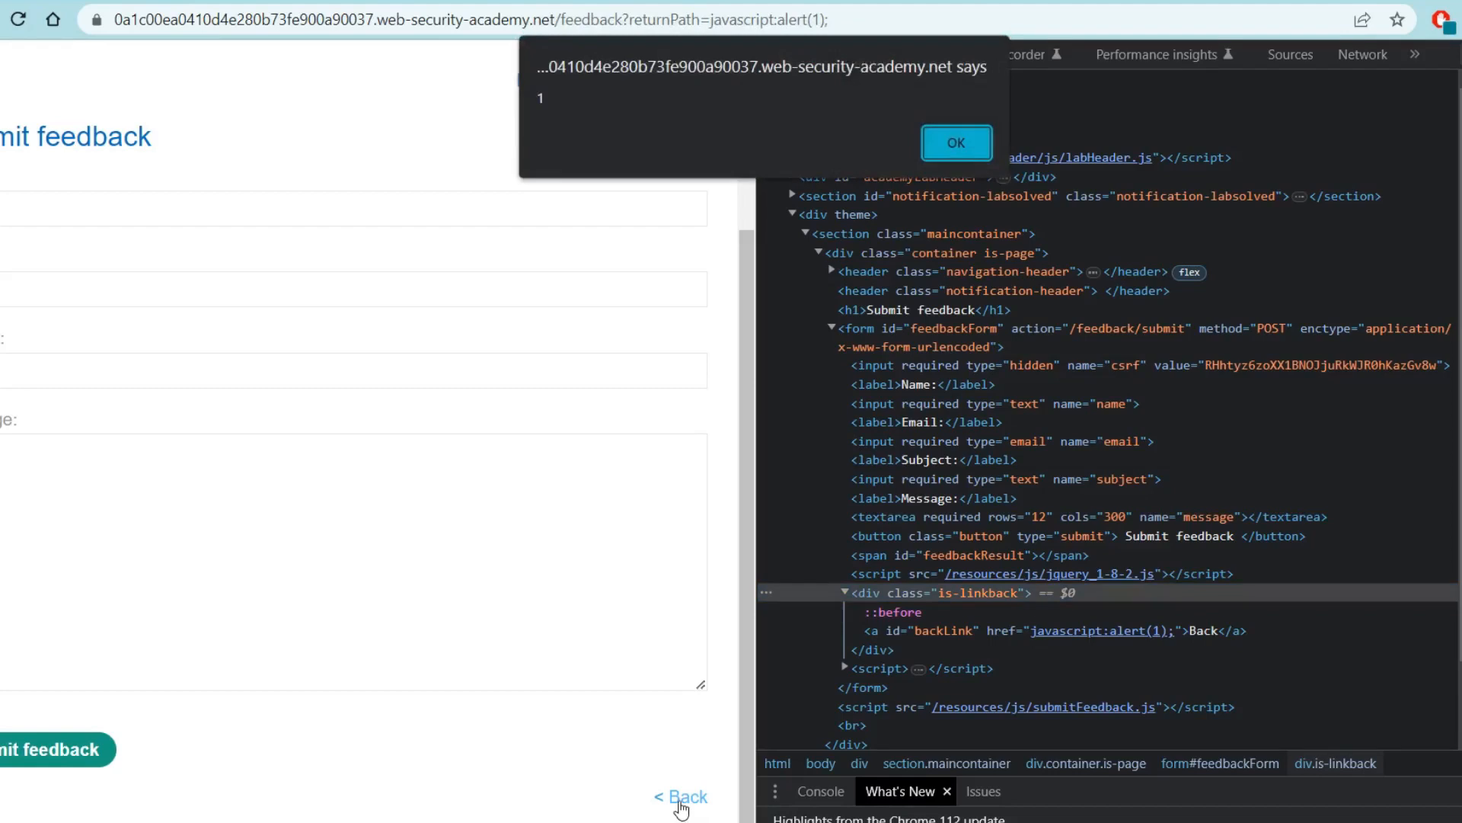
left_click(955, 142)
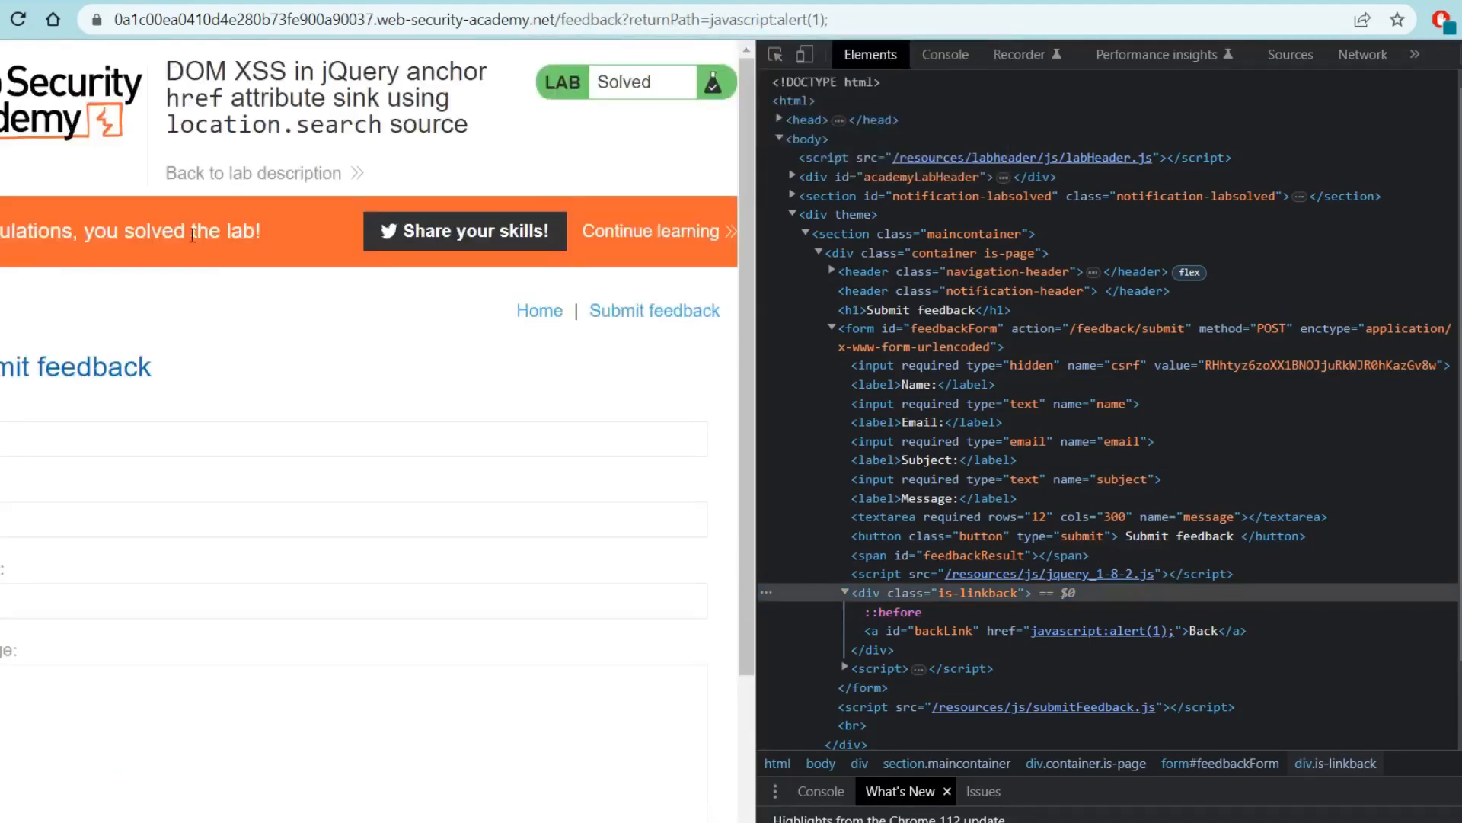